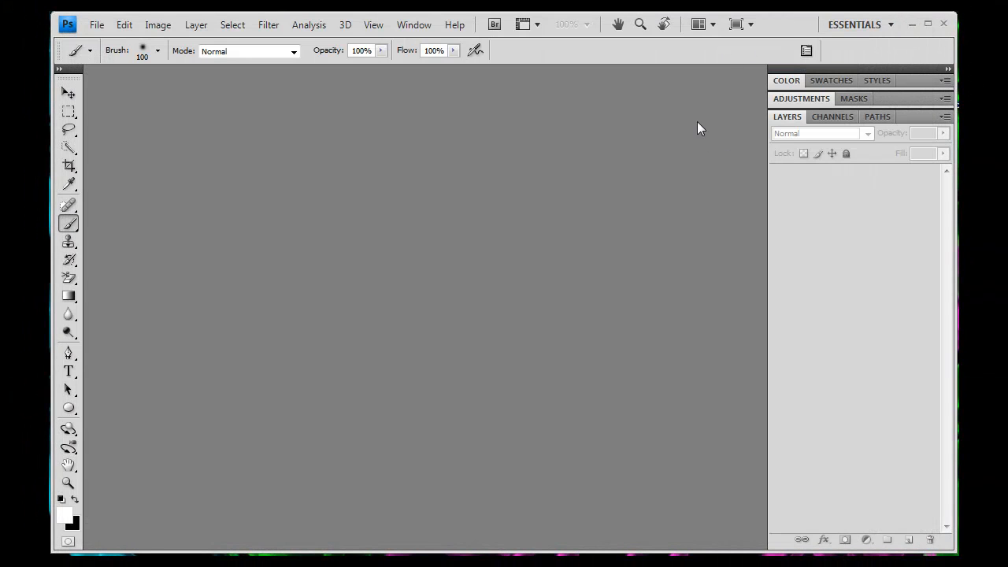
# Set up a new 1280×800 px, 72 ppi document named 'text glow 2' with background-colour fill.
pyautogui.click(96, 24)
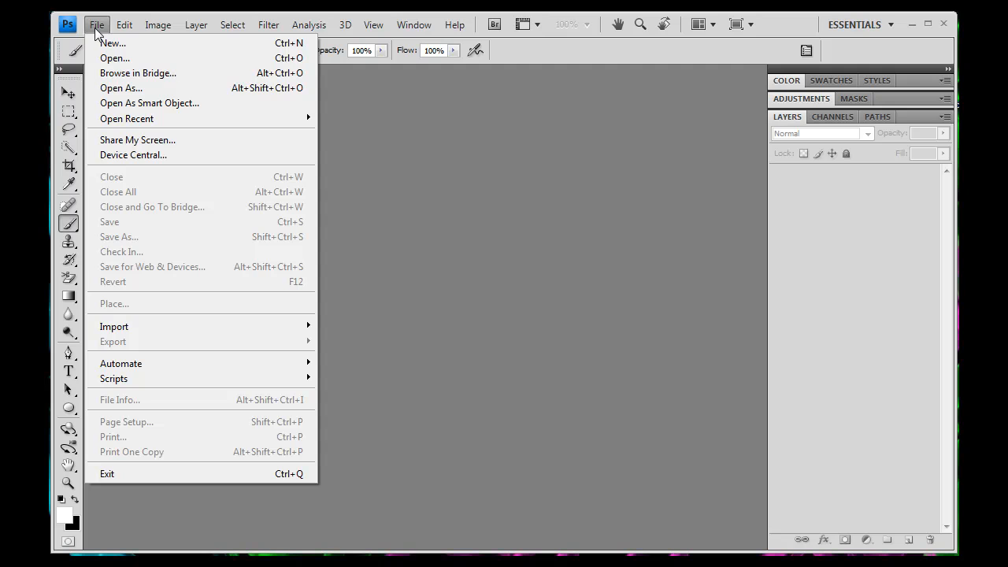
pyautogui.click(112, 43)
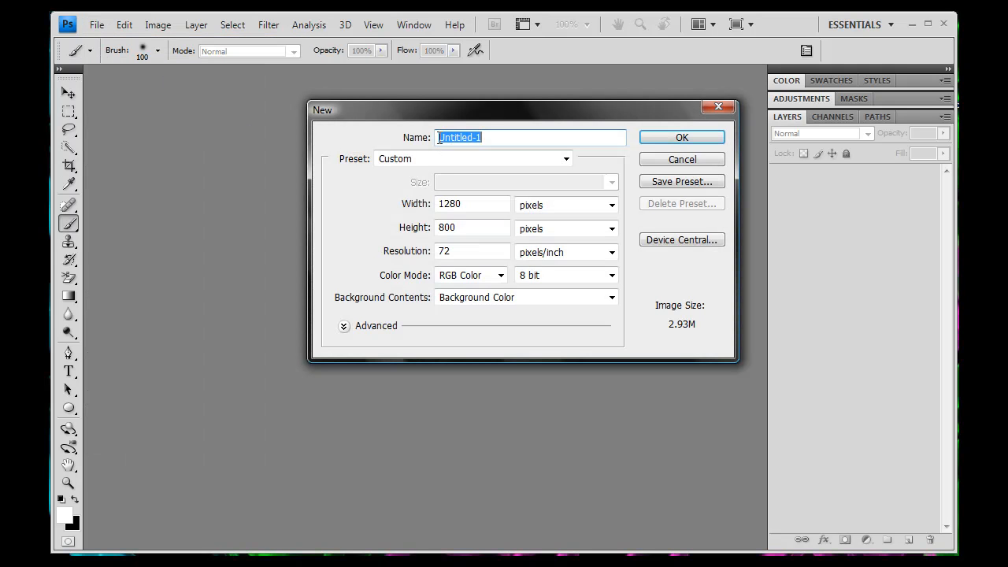
pyautogui.write('text glow')
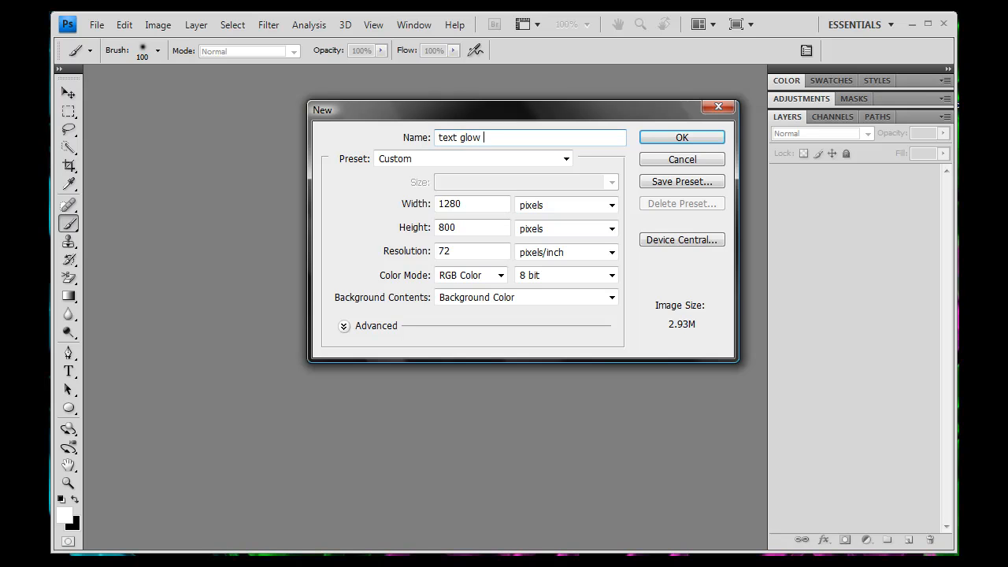
pyautogui.write('2')
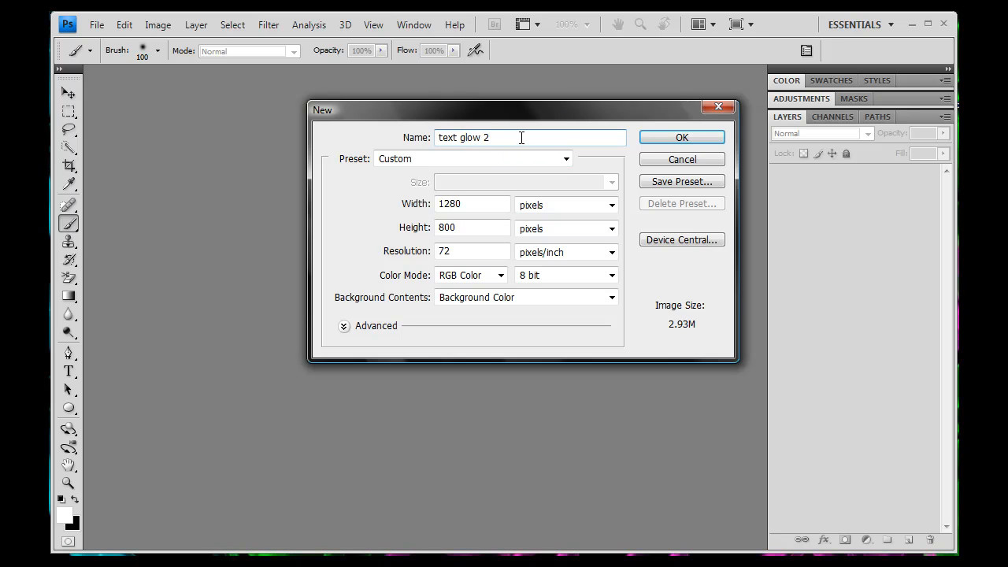
pyautogui.click(472, 205)
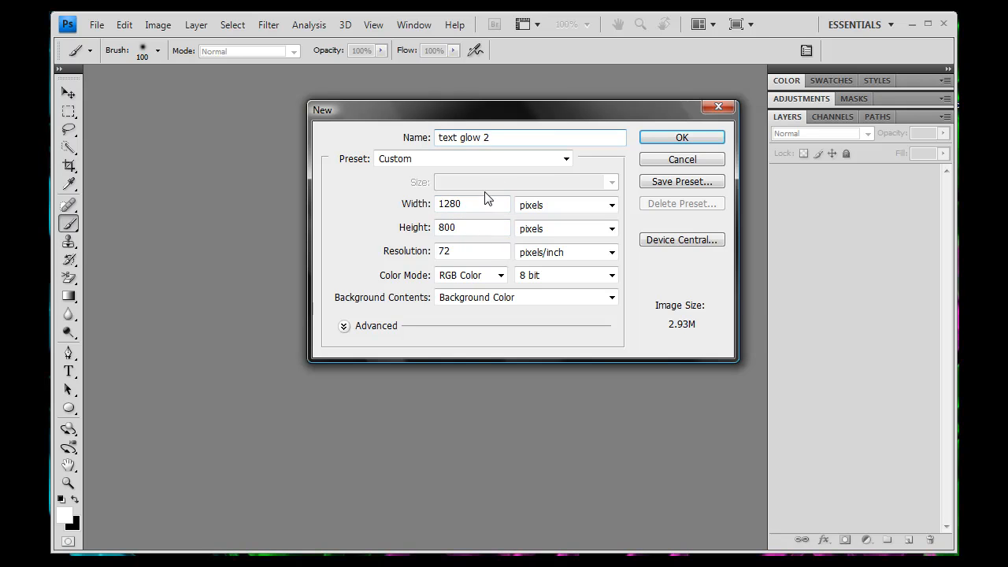
pyautogui.moveTo(518, 191)
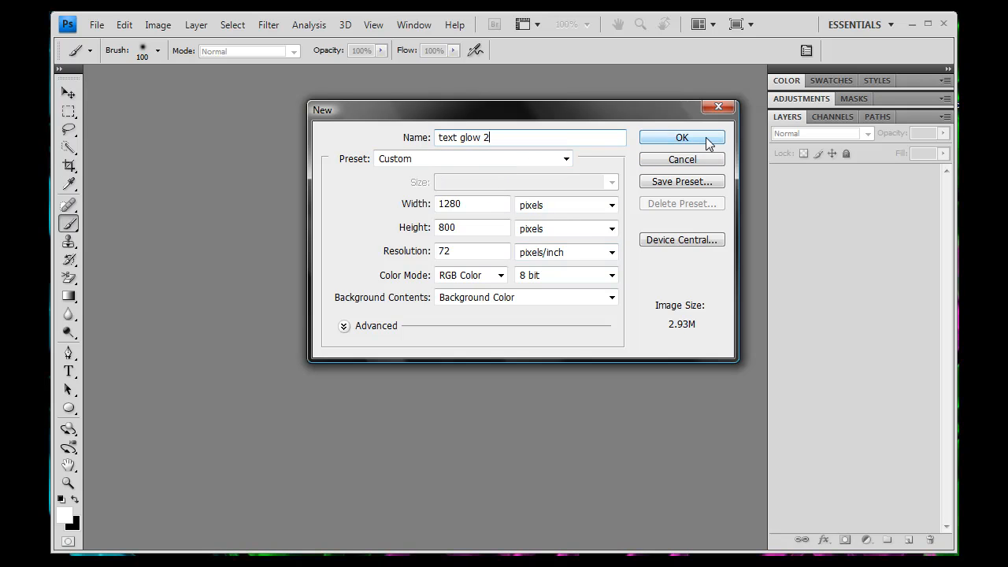
# Create the black 'text glow 2' canvas and select the Move tool.
pyautogui.click(682, 137)
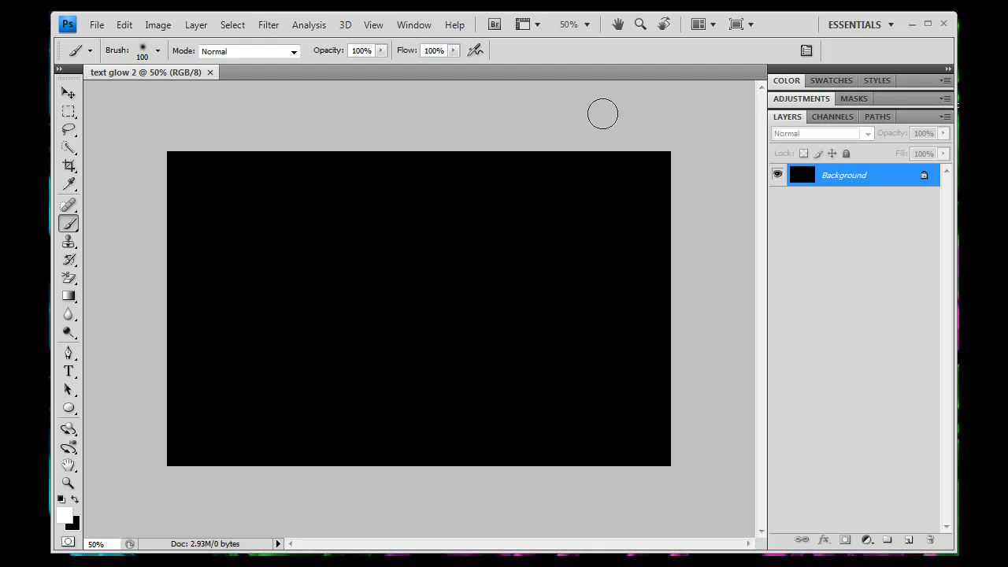
pyautogui.moveTo(482, 151)
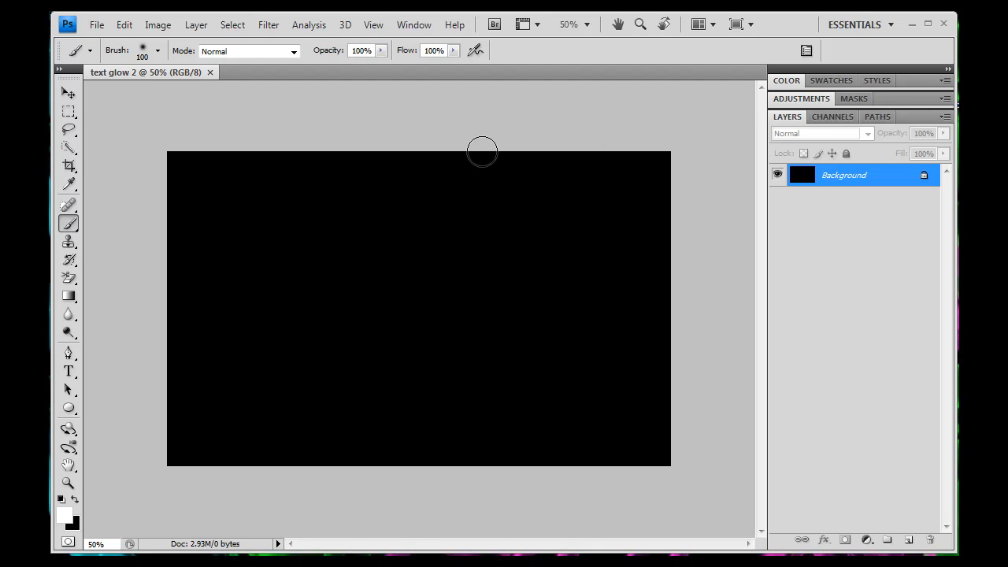
pyautogui.moveTo(460, 142)
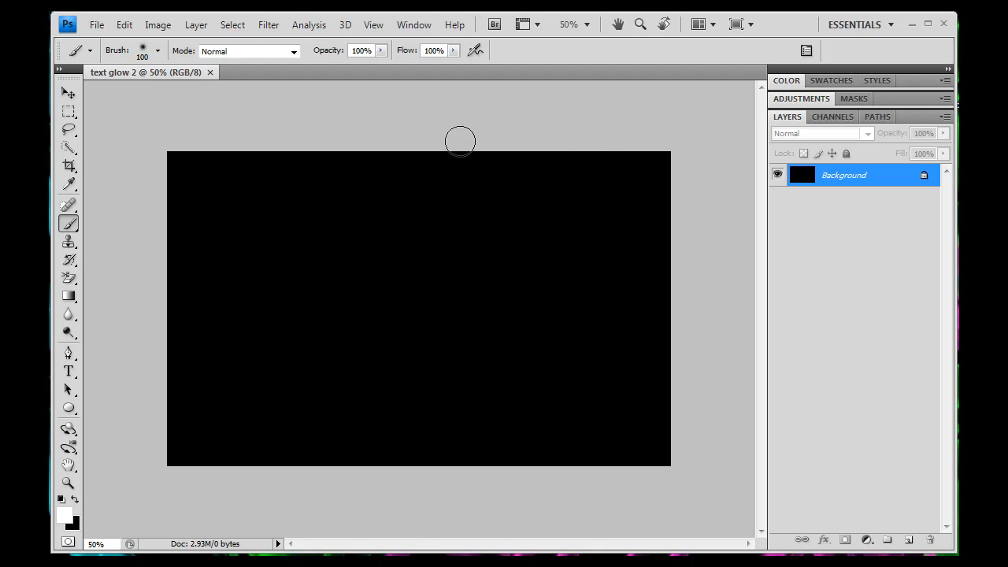
pyautogui.moveTo(549, 200)
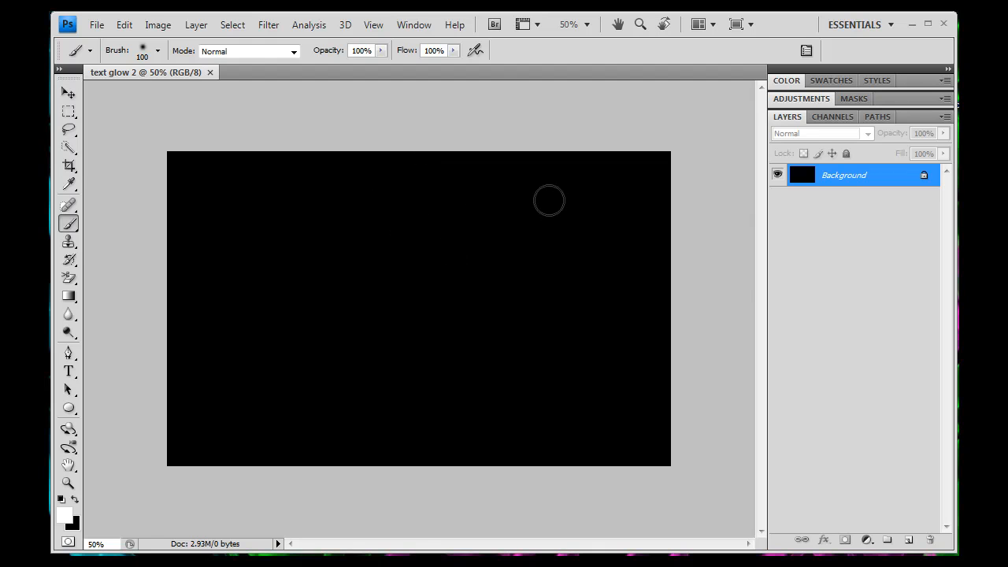
pyautogui.click(68, 92)
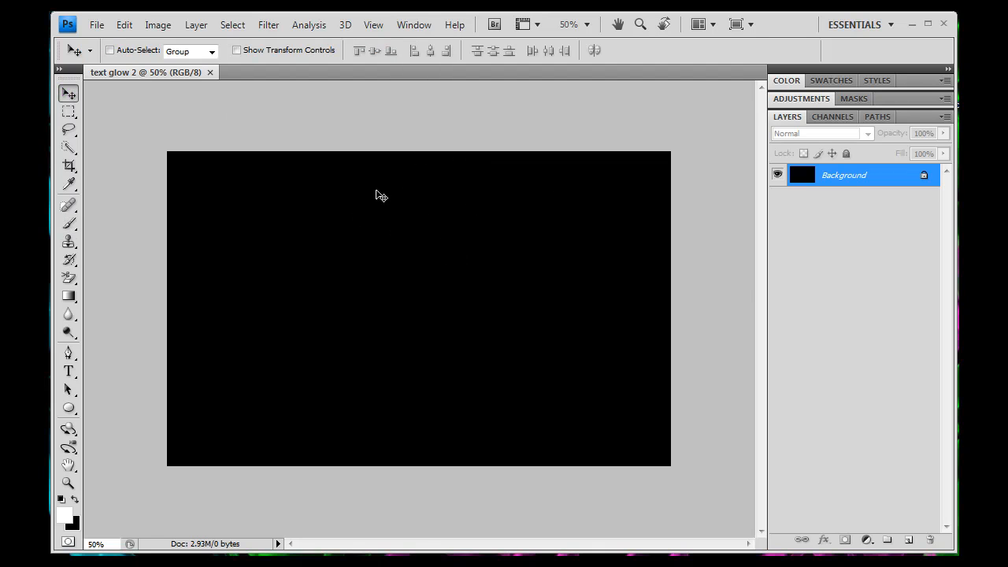
pyautogui.moveTo(150, 464)
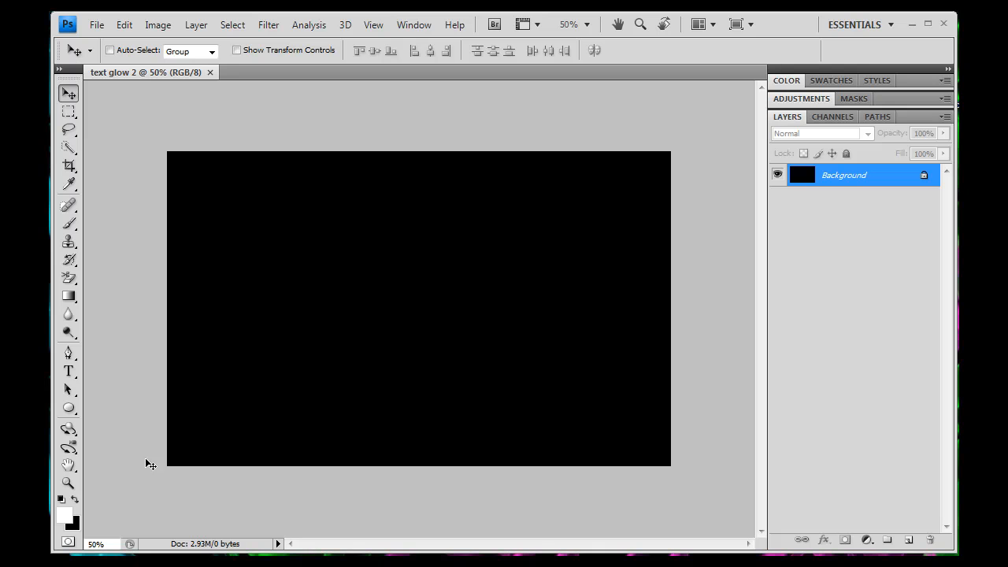
pyautogui.moveTo(74, 515)
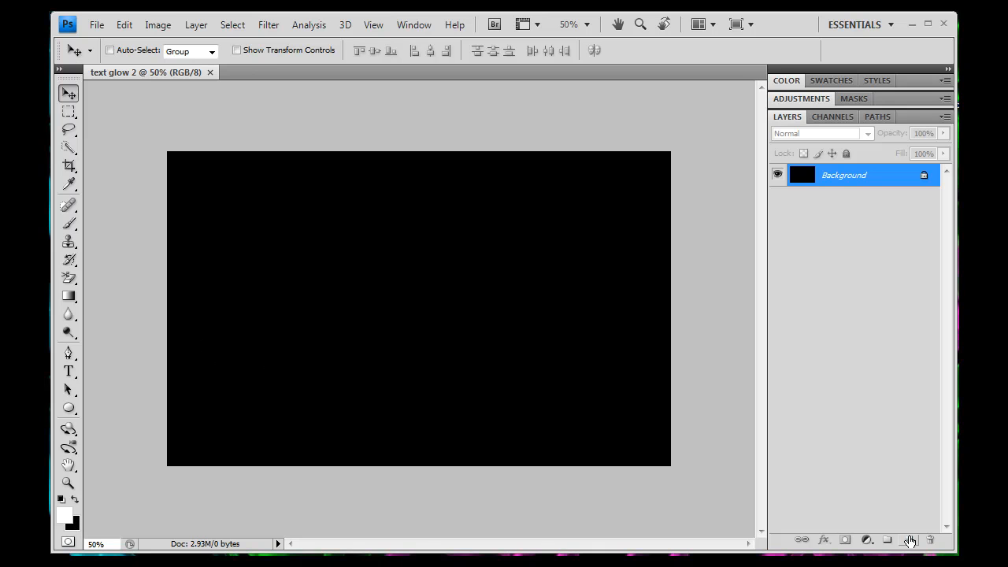
# Type 'PChacker11' in white 180 pt Cambria across the centre of the canvas.
pyautogui.click(68, 371)
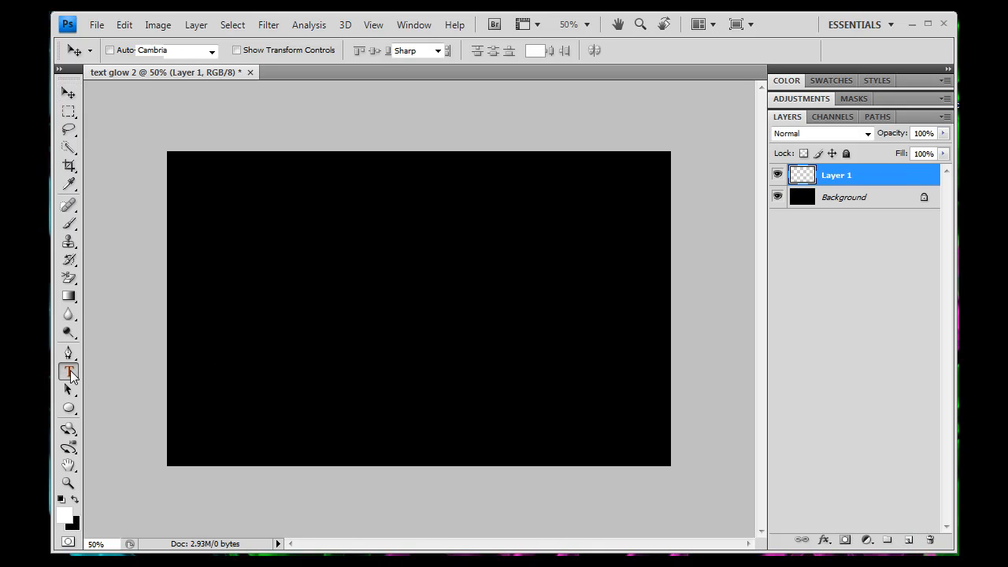
pyautogui.click(68, 371)
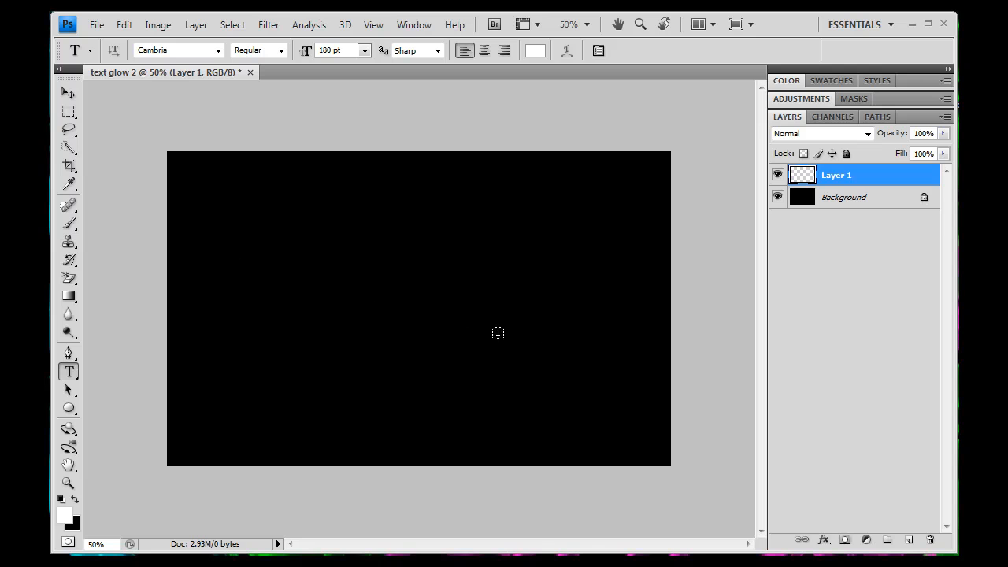
pyautogui.moveTo(230, 258); pyautogui.dragTo(611, 352)
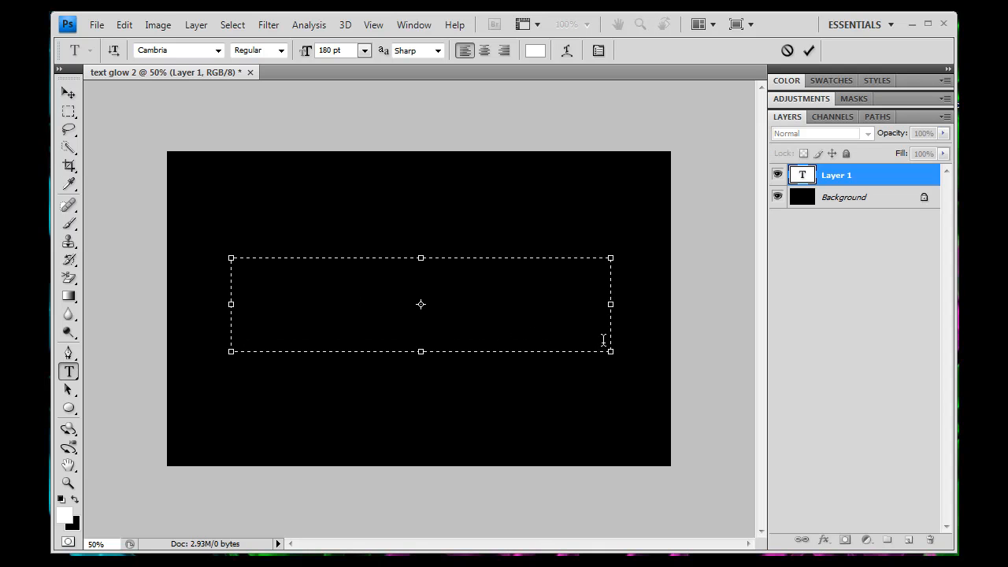
pyautogui.write('PCha')
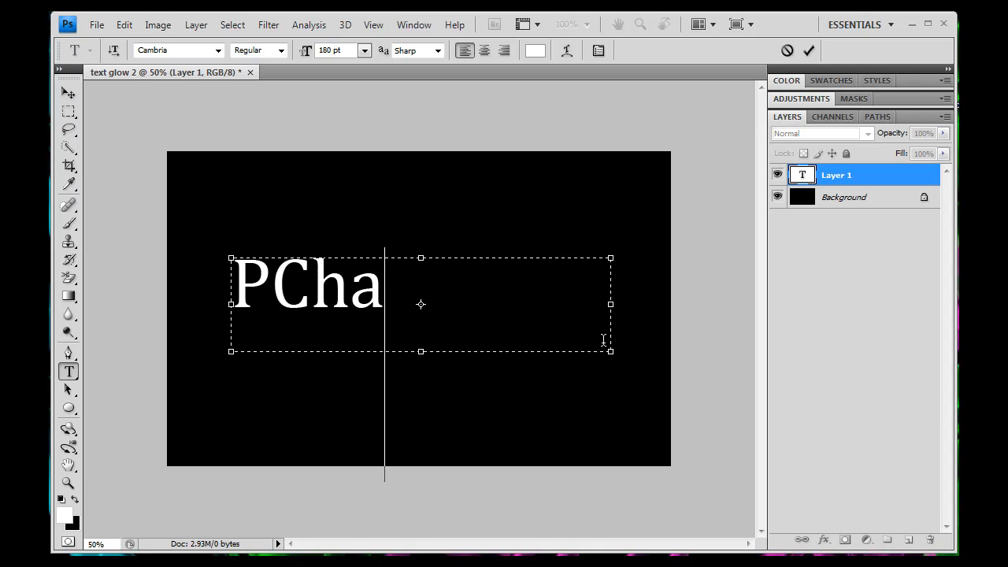
pyautogui.write('cker11')
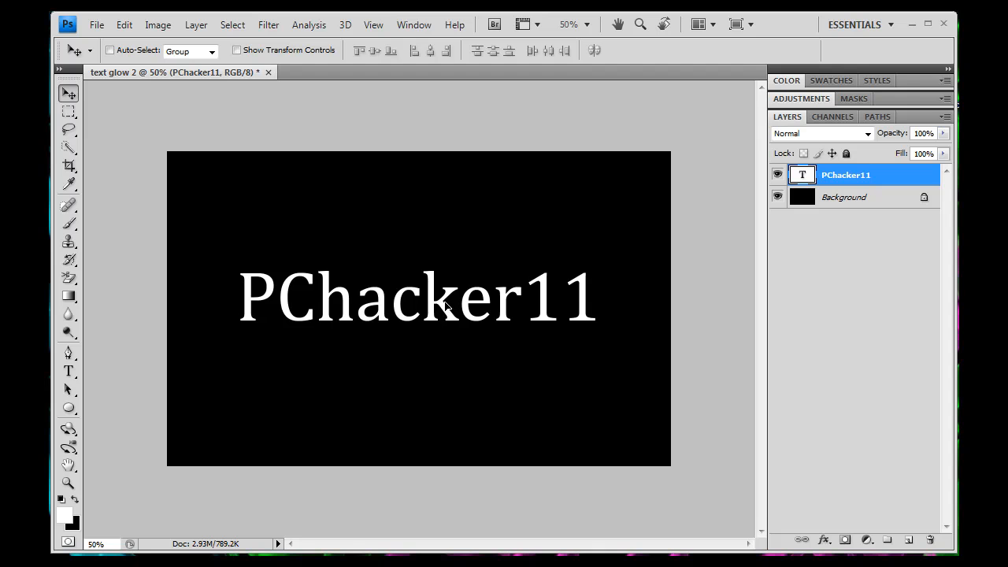
pyautogui.moveTo(442, 296)
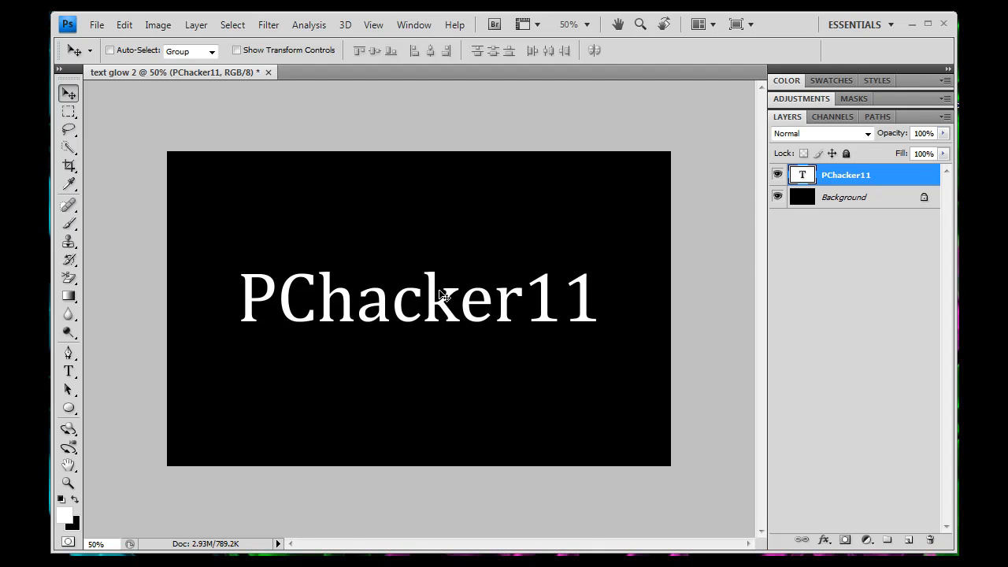
pyautogui.moveTo(473, 287)
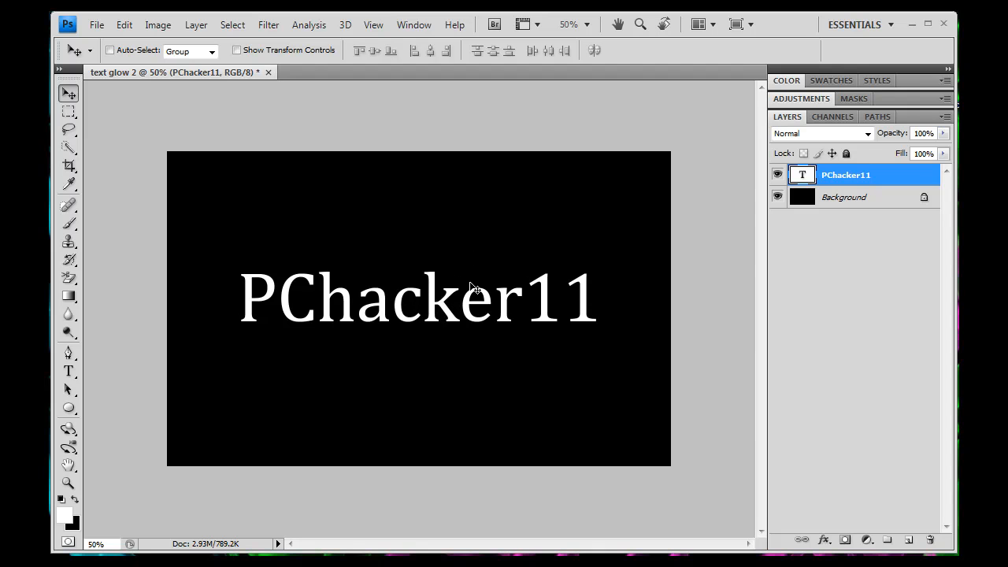
pyautogui.moveTo(549, 253)
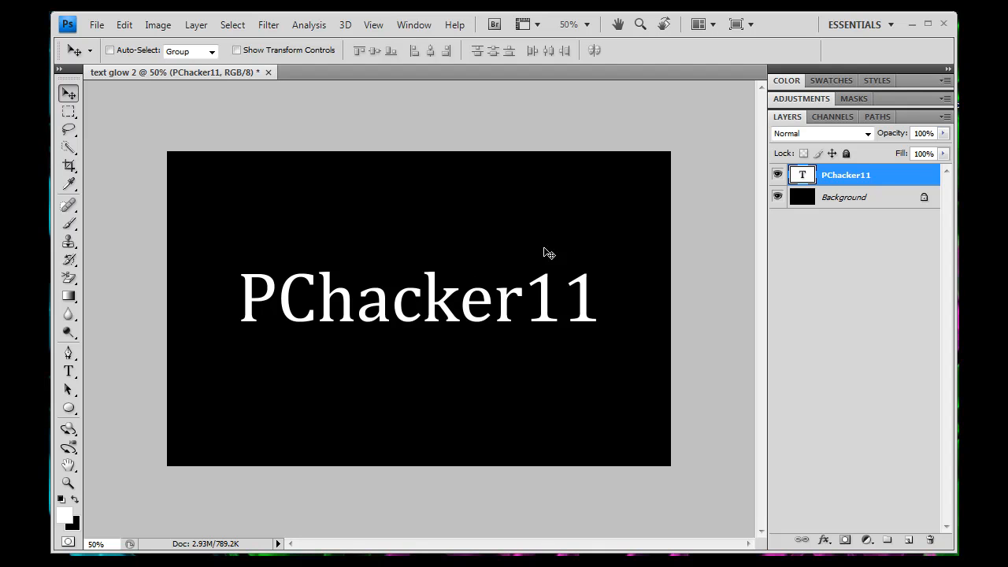
pyautogui.moveTo(458, 283)
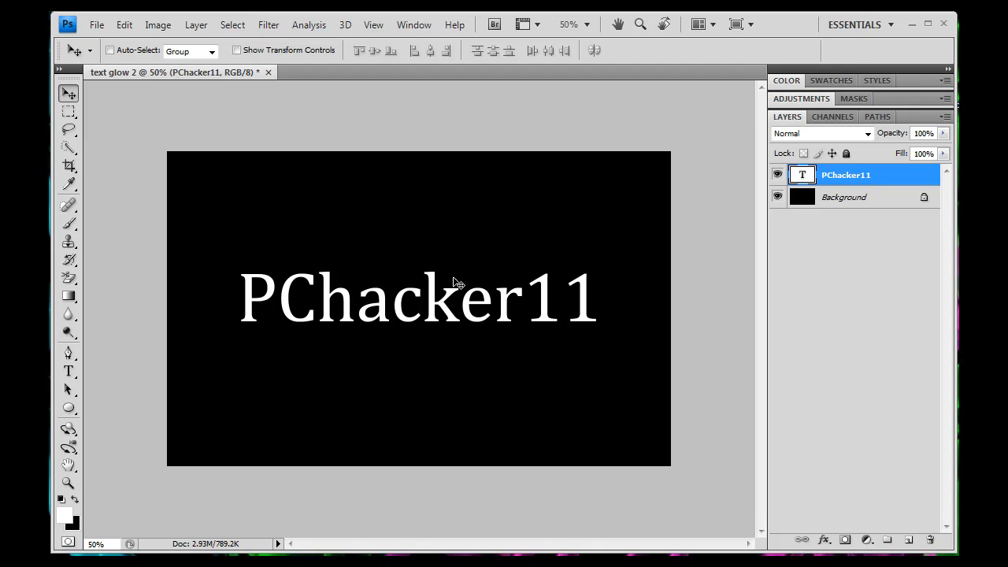
pyautogui.moveTo(436, 298)
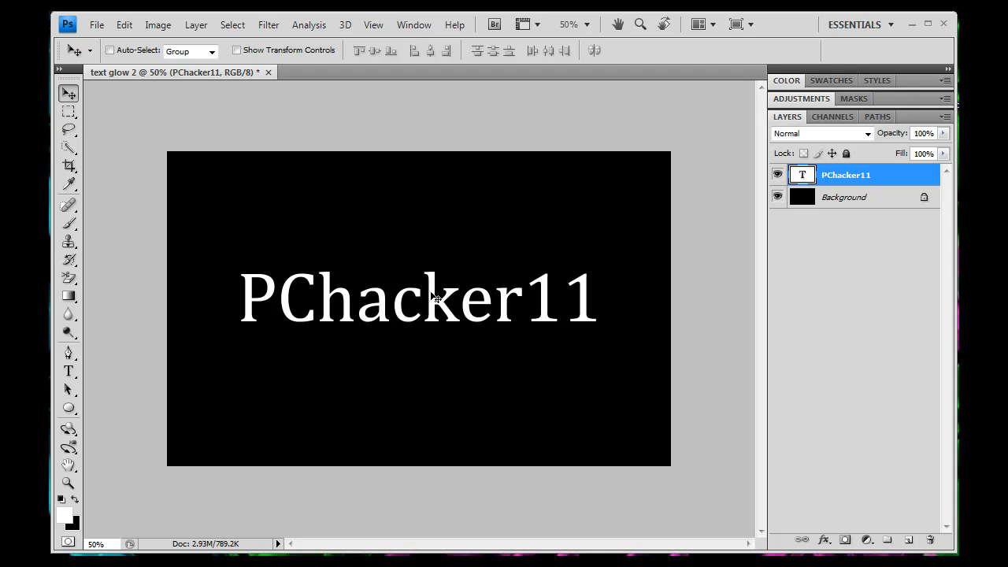
pyautogui.moveTo(435, 293)
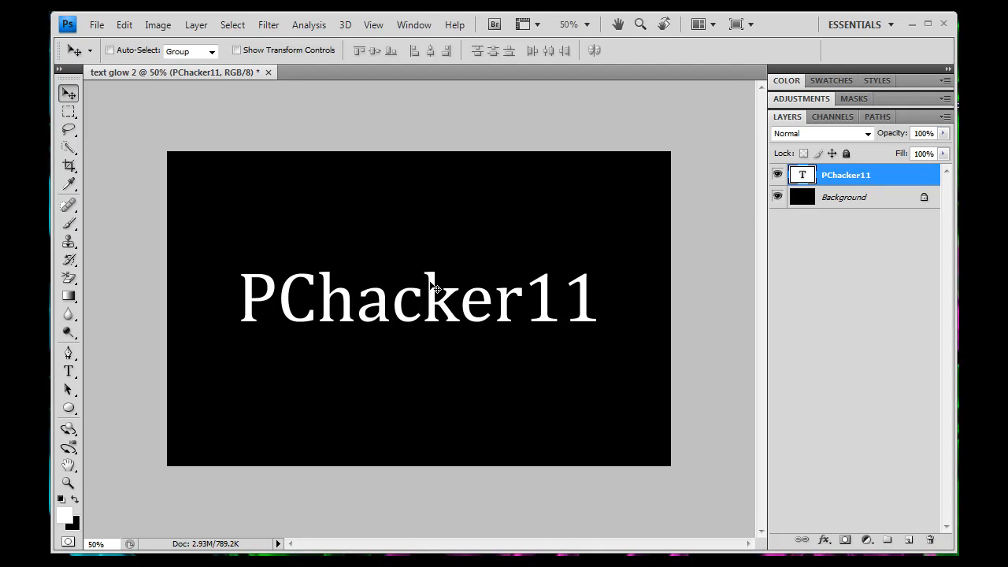
pyautogui.moveTo(458, 268)
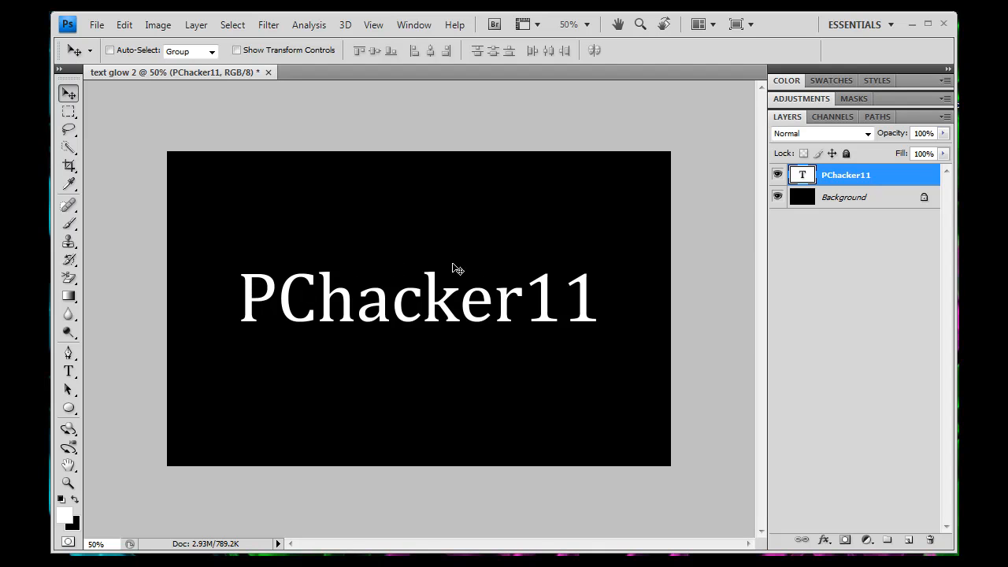
pyautogui.moveTo(515, 303)
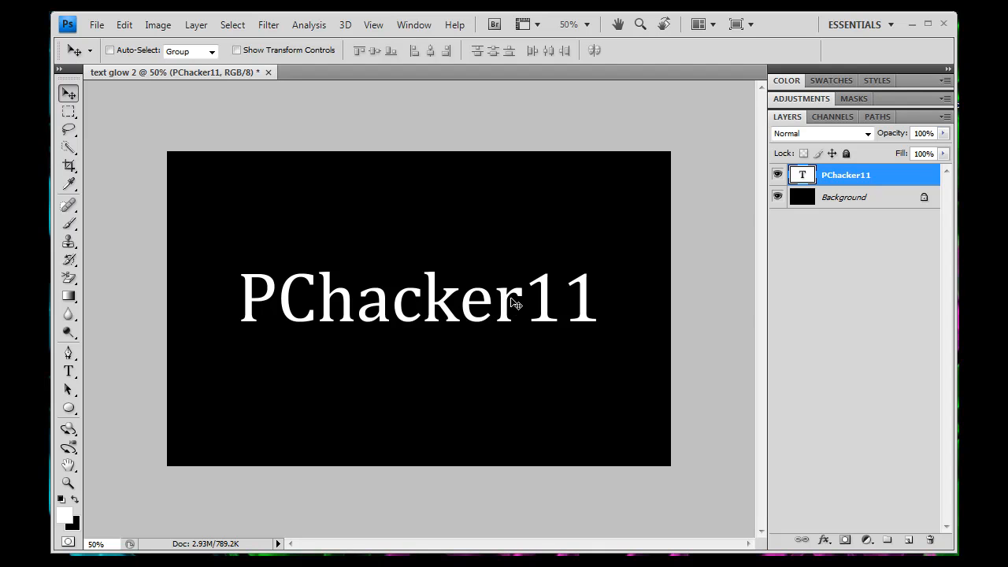
pyautogui.moveTo(526, 295)
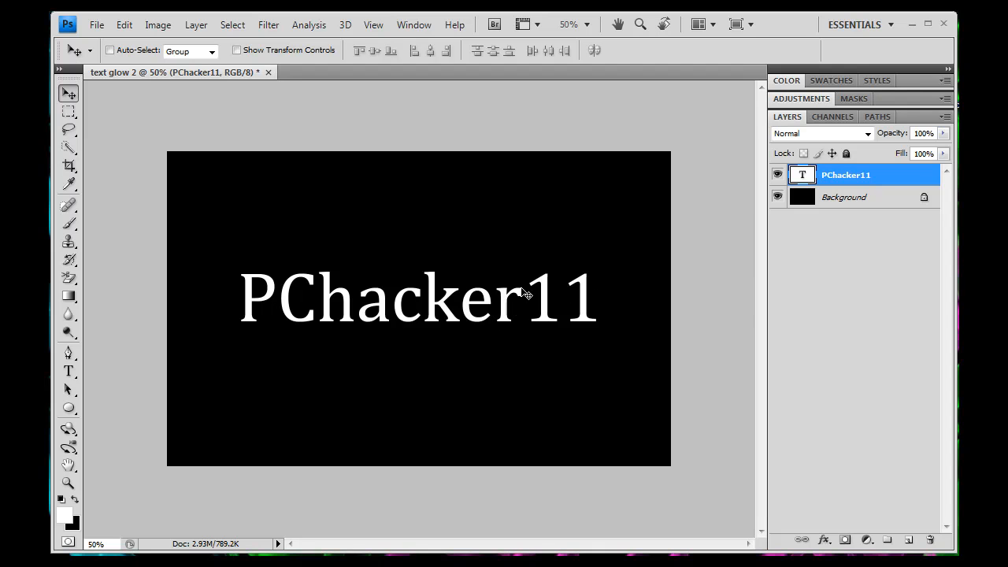
pyautogui.moveTo(484, 279)
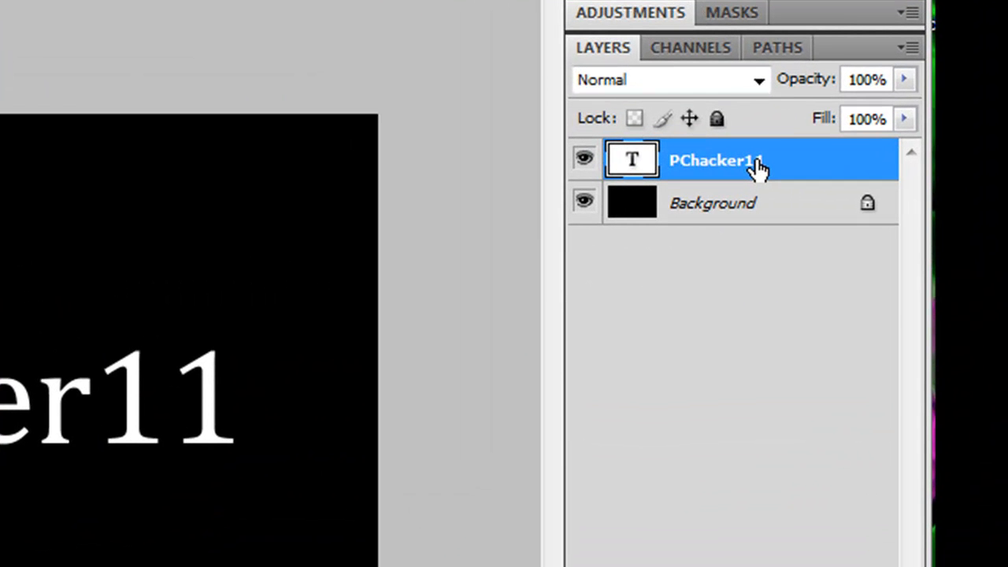
# Apply an Outer Glow layer style to the PChacker11 text layer.
pyautogui.rightClick(713, 159)
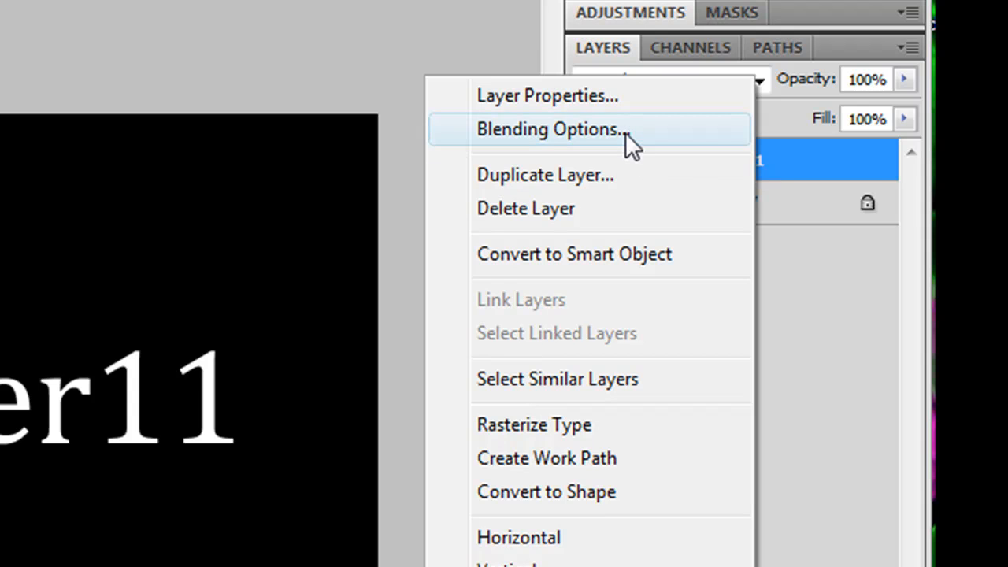
pyautogui.click(549, 128)
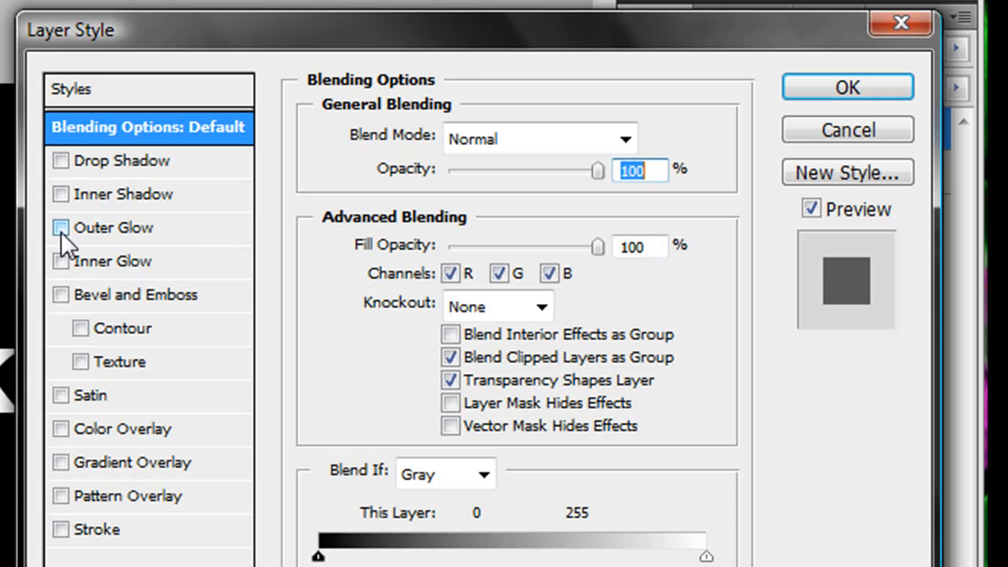
pyautogui.click(60, 227)
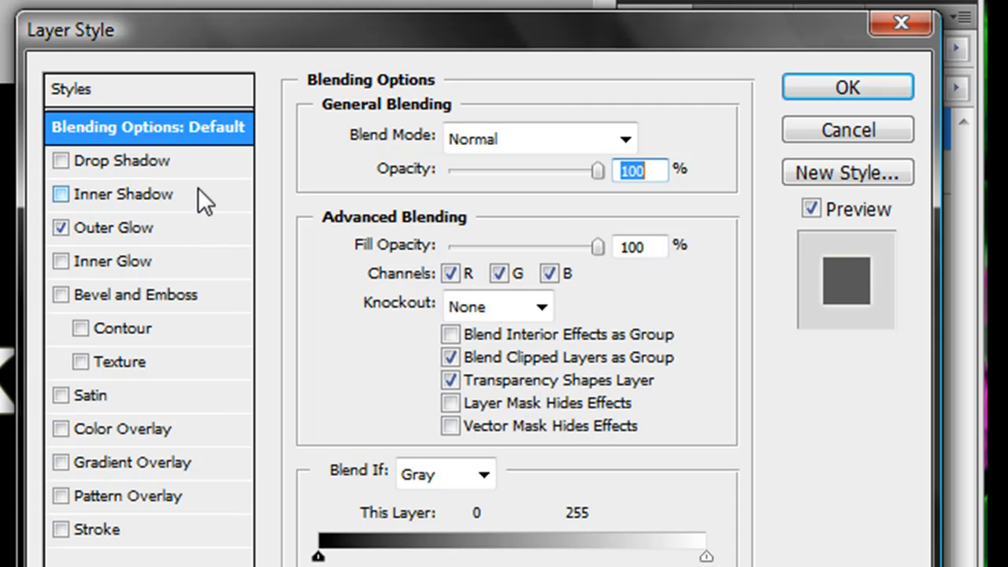
pyautogui.click(846, 87)
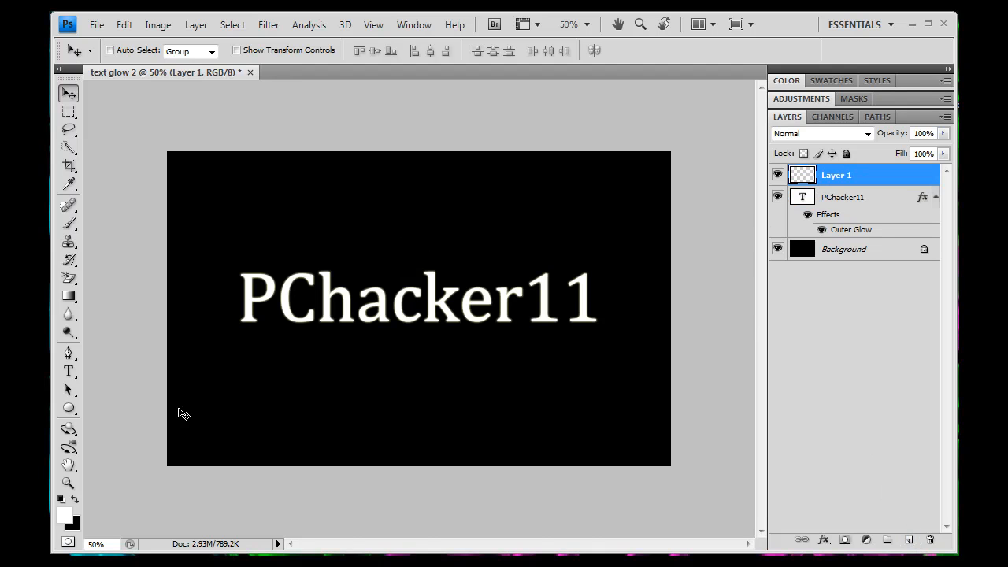
# Select the Brush tool for painting with a soft 100 px brush.
pyautogui.click(67, 223)
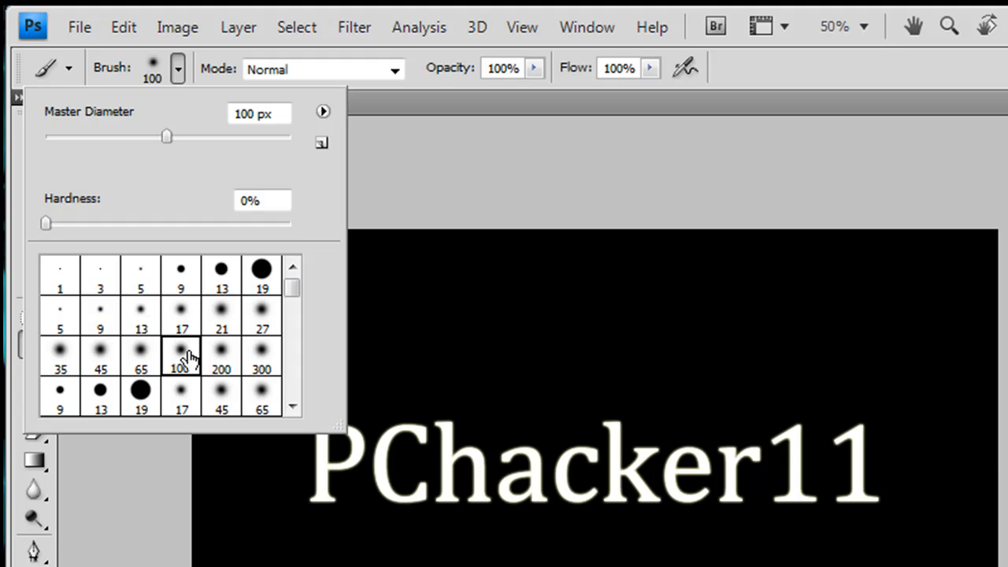
pyautogui.moveTo(124, 27)
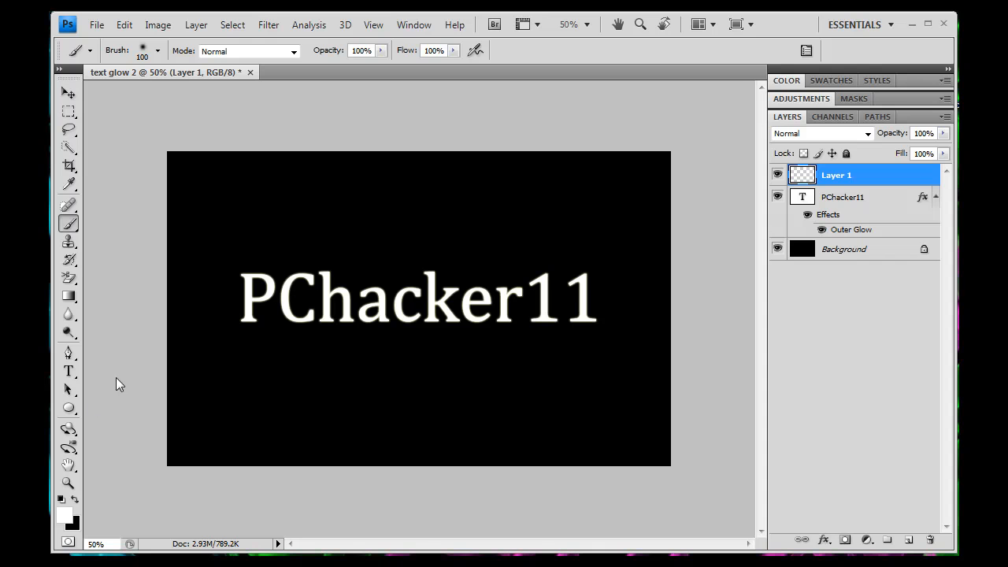
pyautogui.moveTo(70, 518)
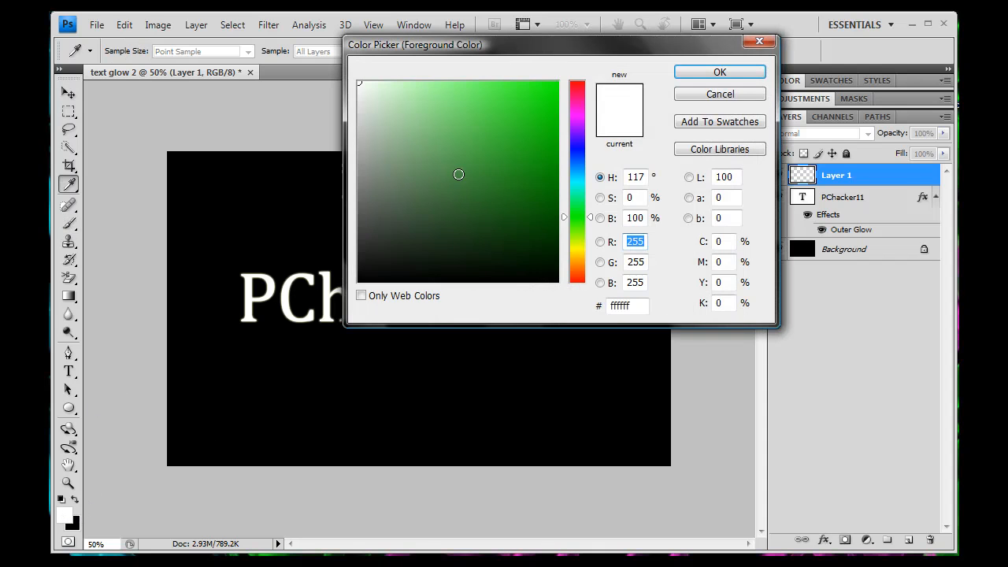
# Paint soft bright green over the letters 'PCh' on Layer 1.
pyautogui.click(718, 72)
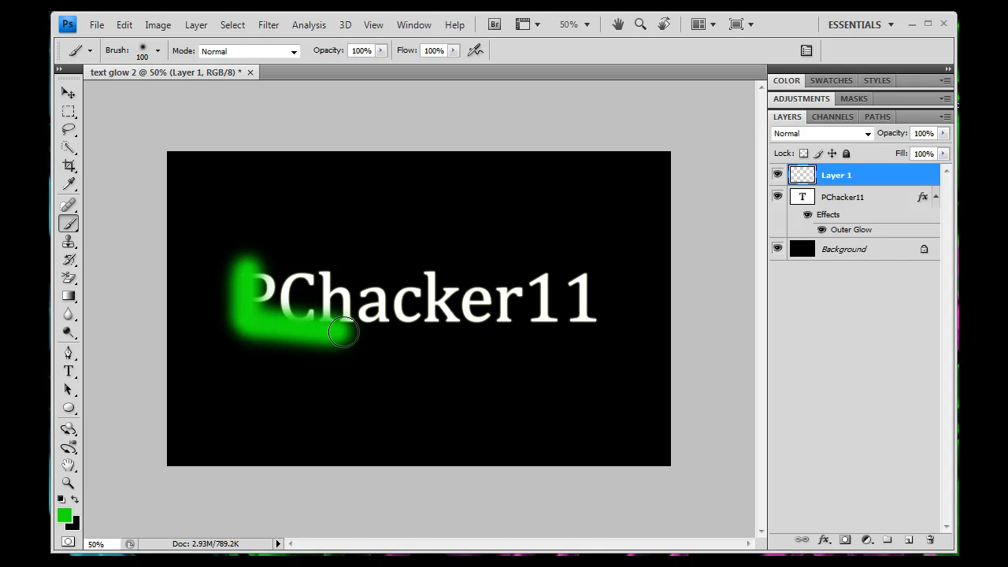
pyautogui.moveTo(343, 331); pyautogui.dragTo(280, 267)
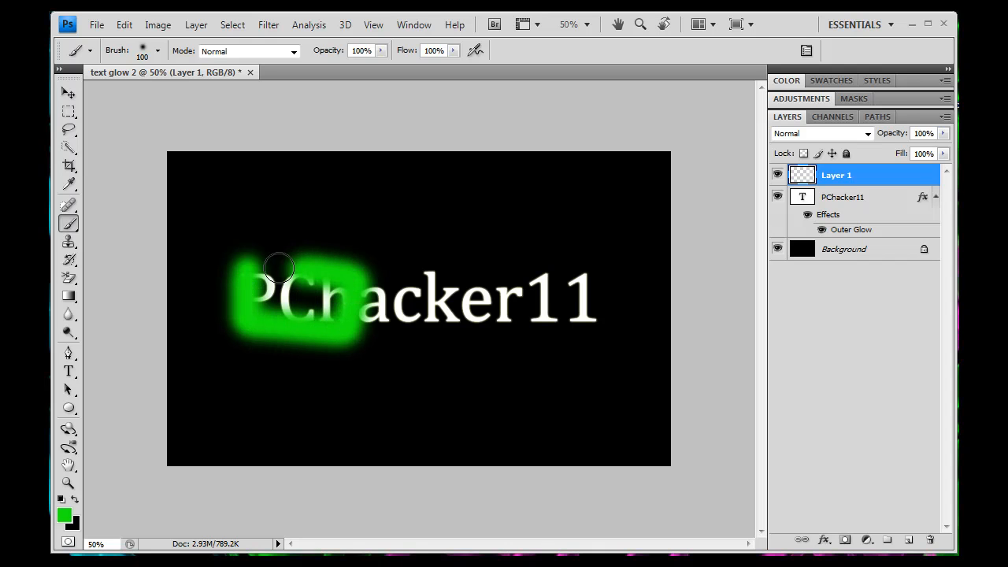
pyautogui.moveTo(280, 268); pyautogui.dragTo(342, 285)
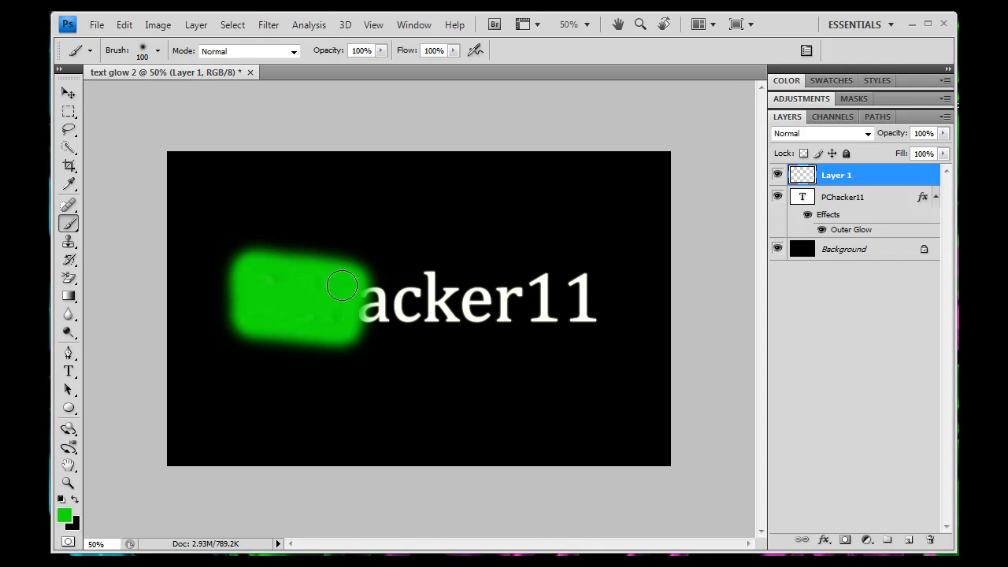
pyautogui.moveTo(341, 286); pyautogui.dragTo(331, 321)
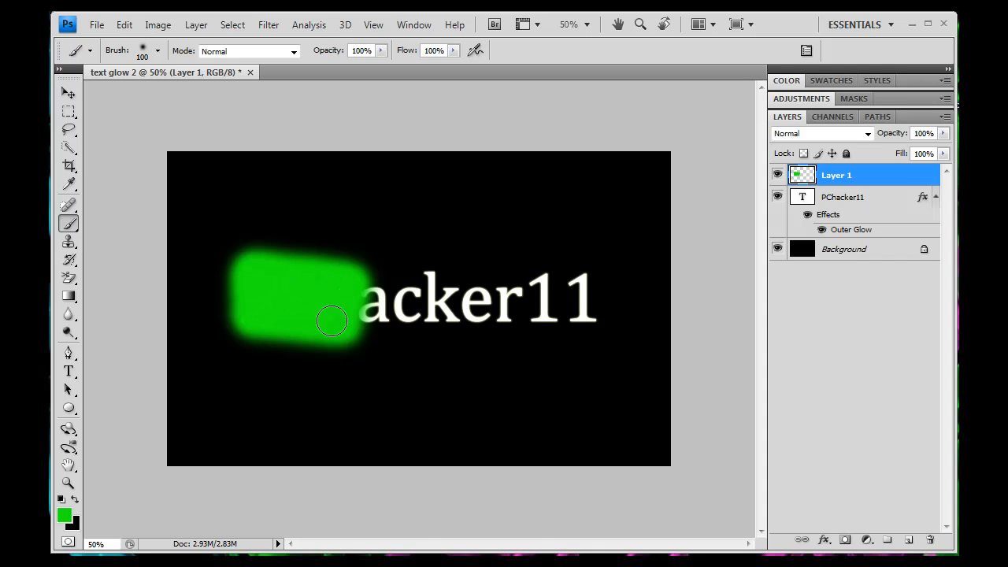
# Paint cyan over the middle letters and pink over the end of the word.
pyautogui.click(64, 512)
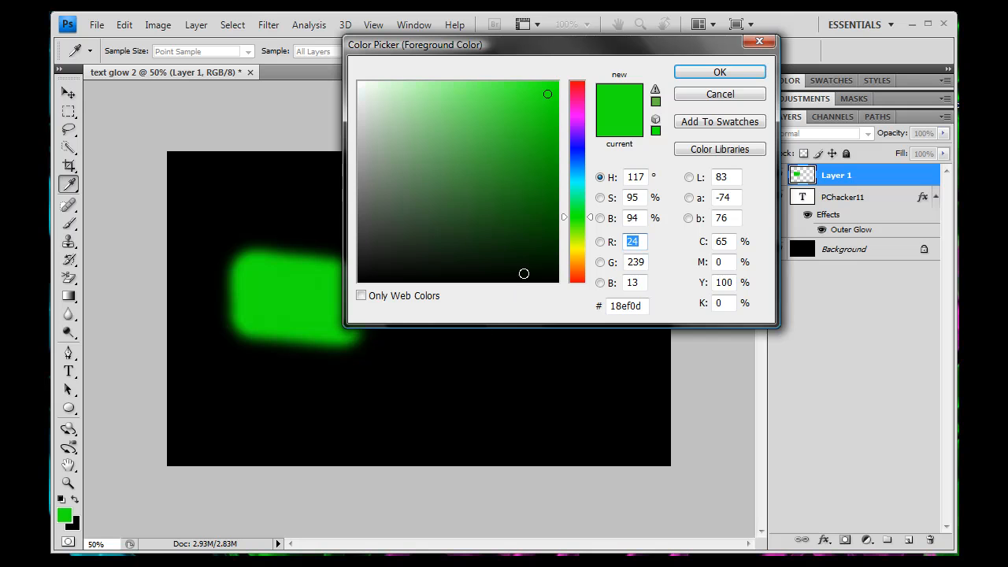
pyautogui.click(577, 95)
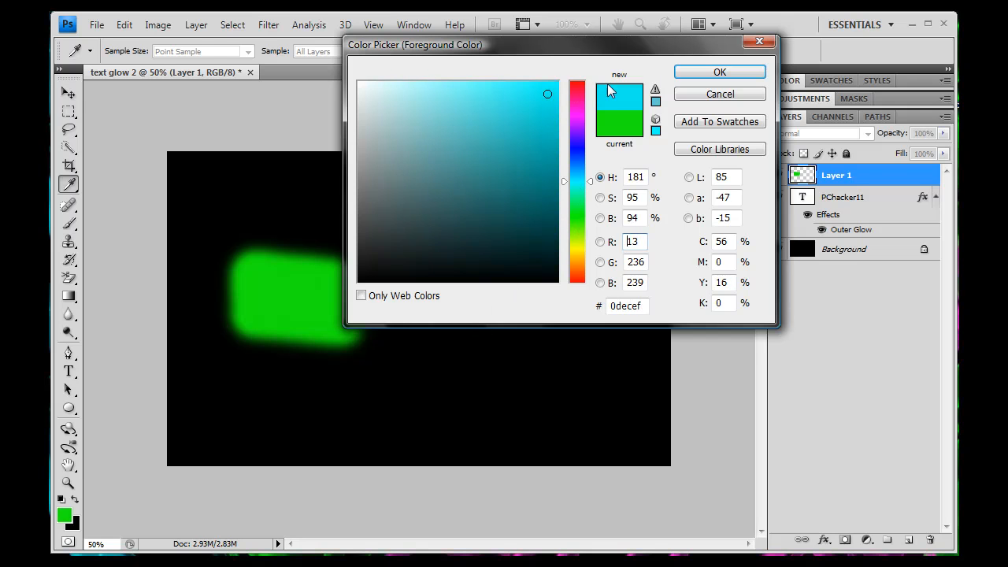
pyautogui.click(718, 72)
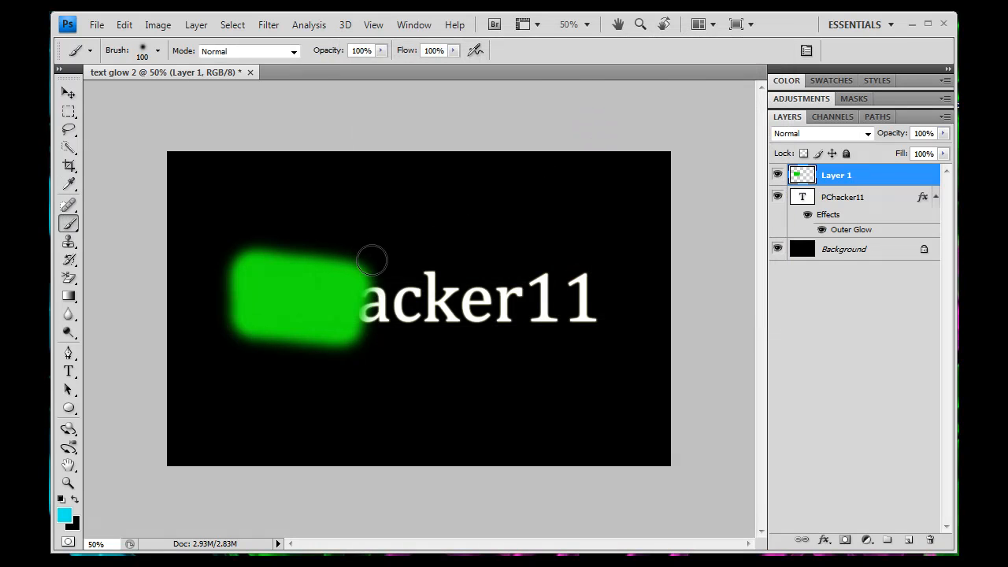
pyautogui.moveTo(370, 260); pyautogui.dragTo(470, 335)
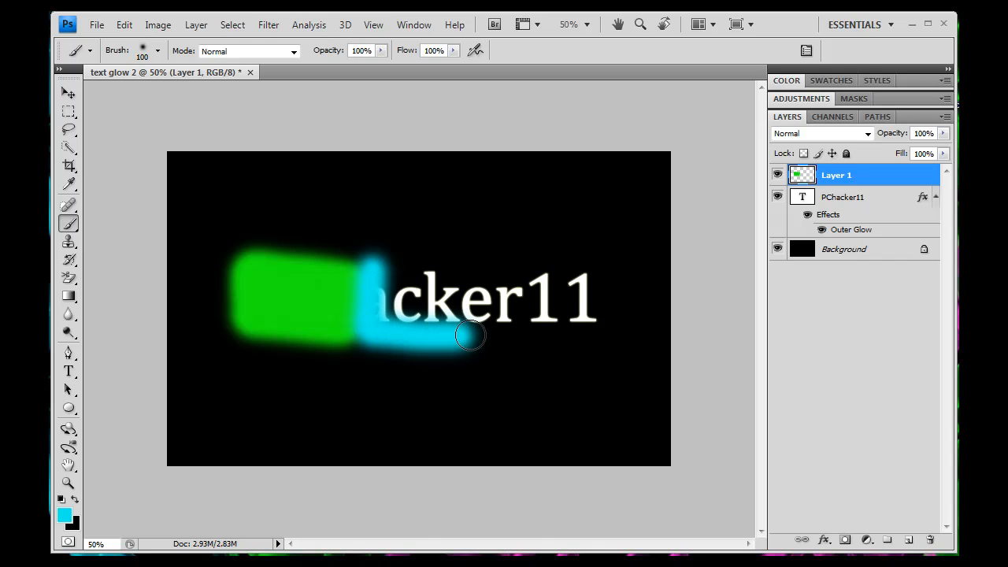
pyautogui.moveTo(470, 335); pyautogui.dragTo(370, 274)
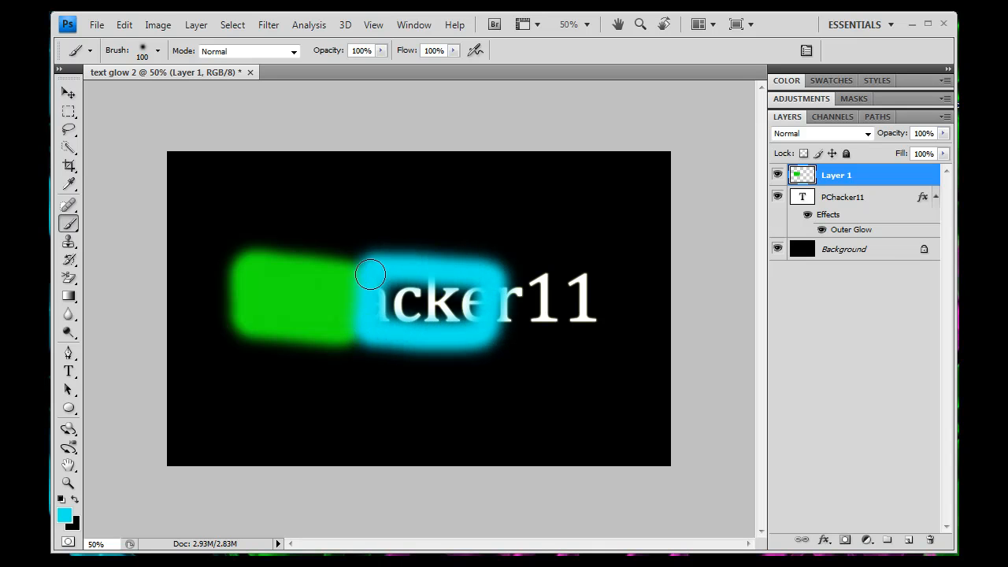
pyautogui.moveTo(370, 274); pyautogui.dragTo(466, 296)
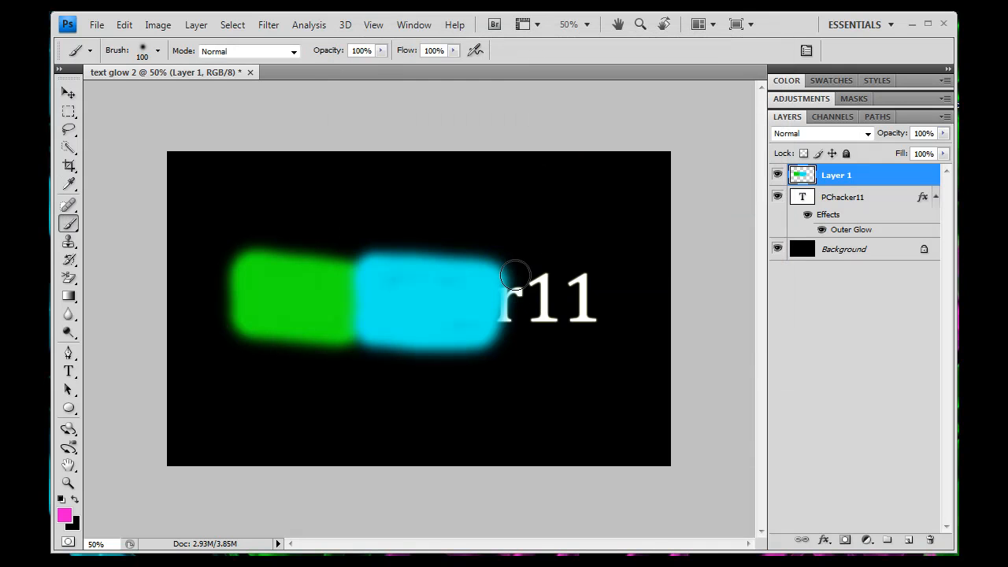
pyautogui.moveTo(516, 283); pyautogui.dragTo(591, 307)
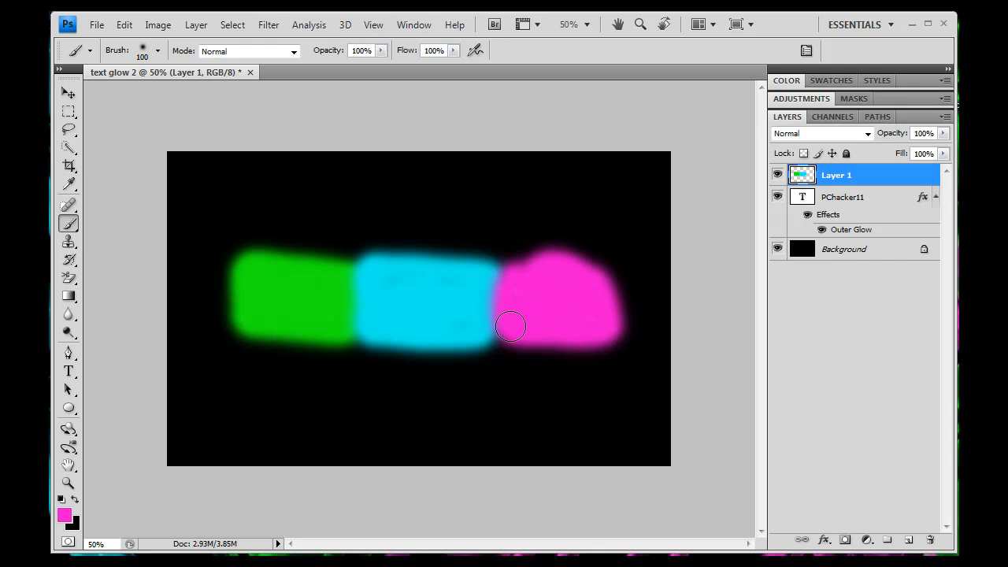
pyautogui.click(69, 94)
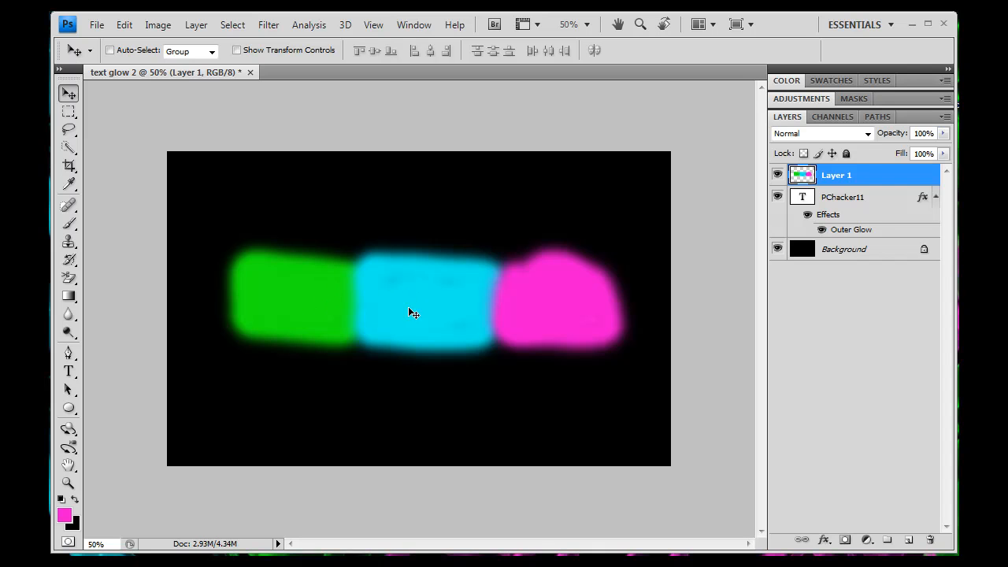
pyautogui.moveTo(448, 278)
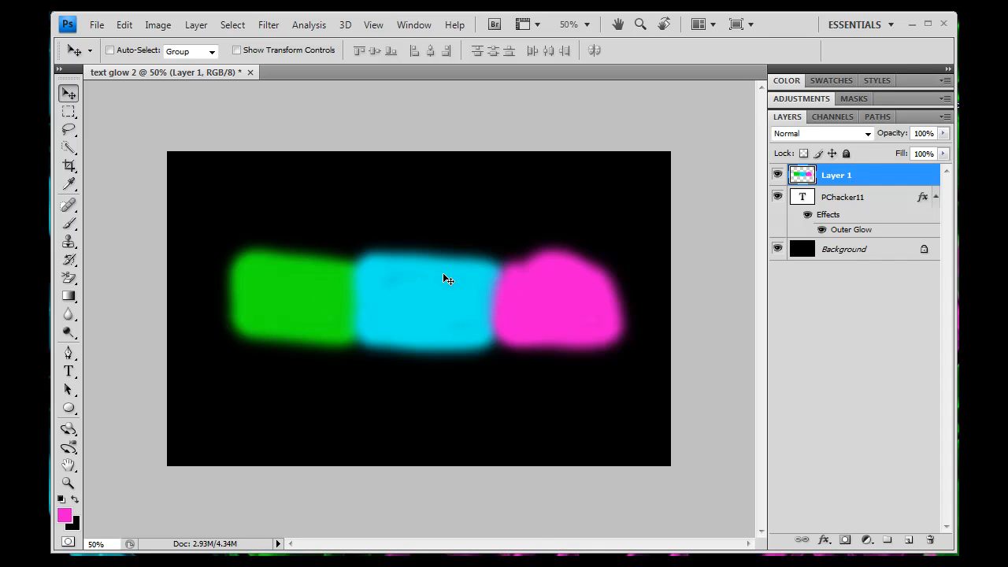
pyautogui.moveTo(441, 227)
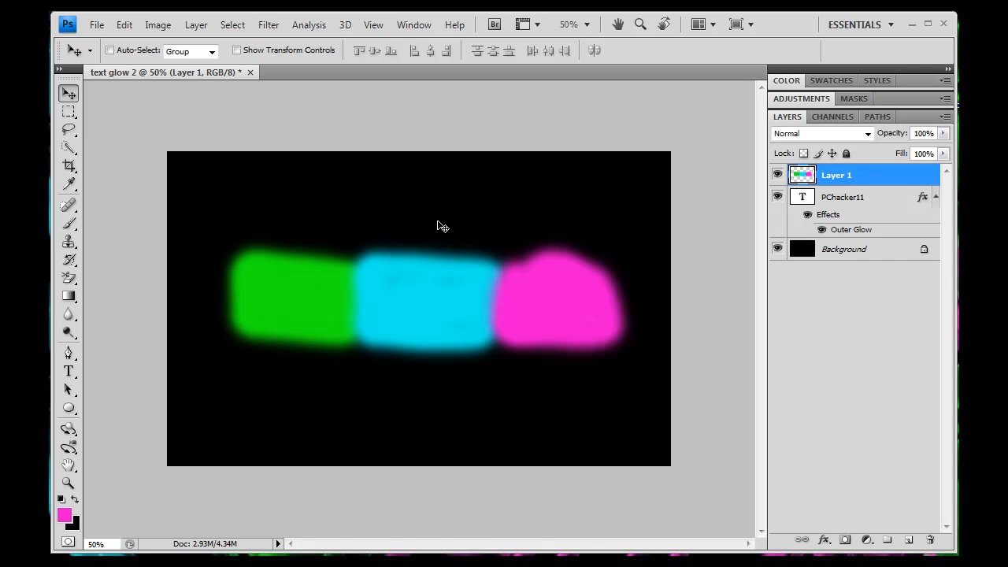
pyautogui.moveTo(507, 284)
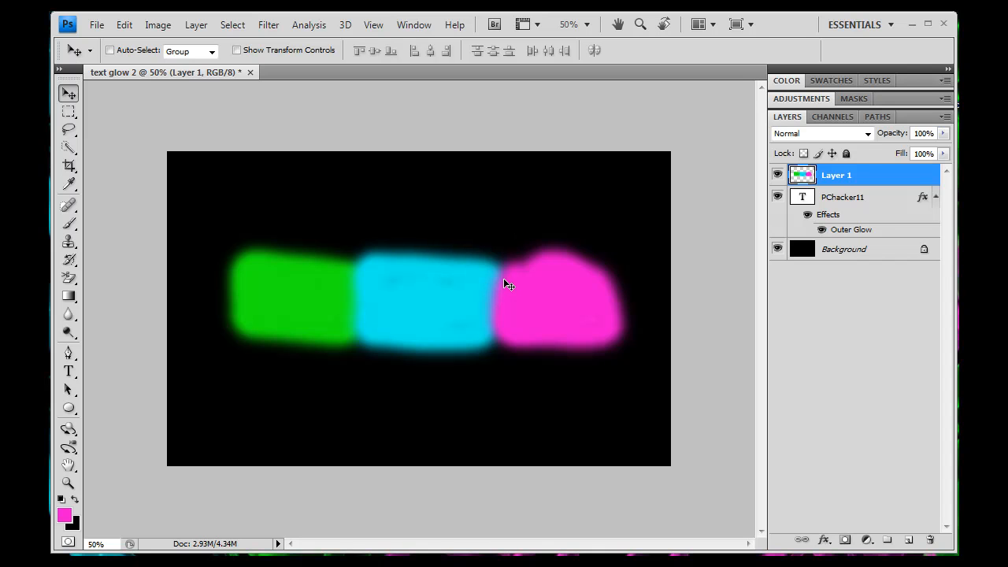
pyautogui.moveTo(276, 161)
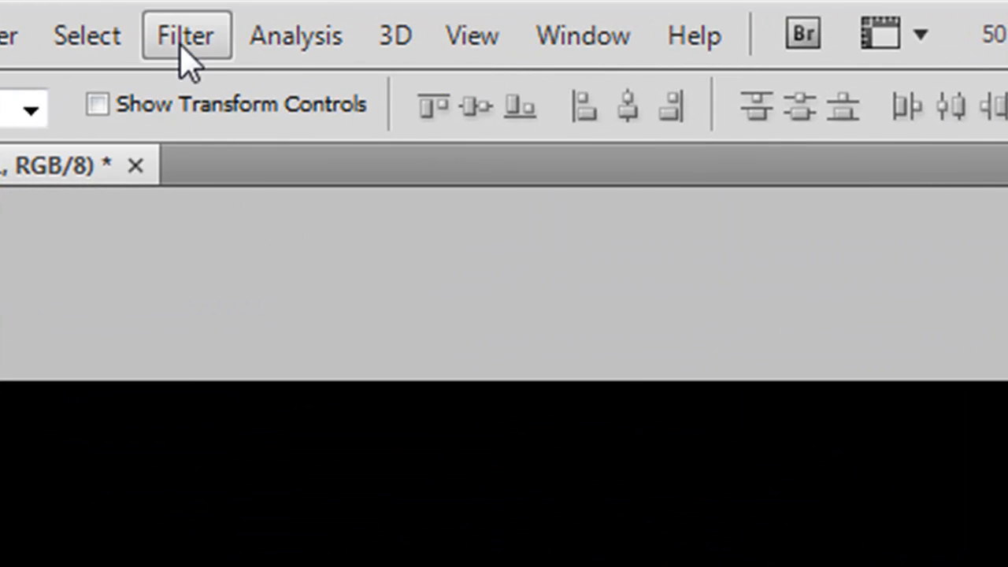
# Apply a Gaussian Blur to Layer 1, raising the radius to soften the colour patches.
pyautogui.click(185, 35)
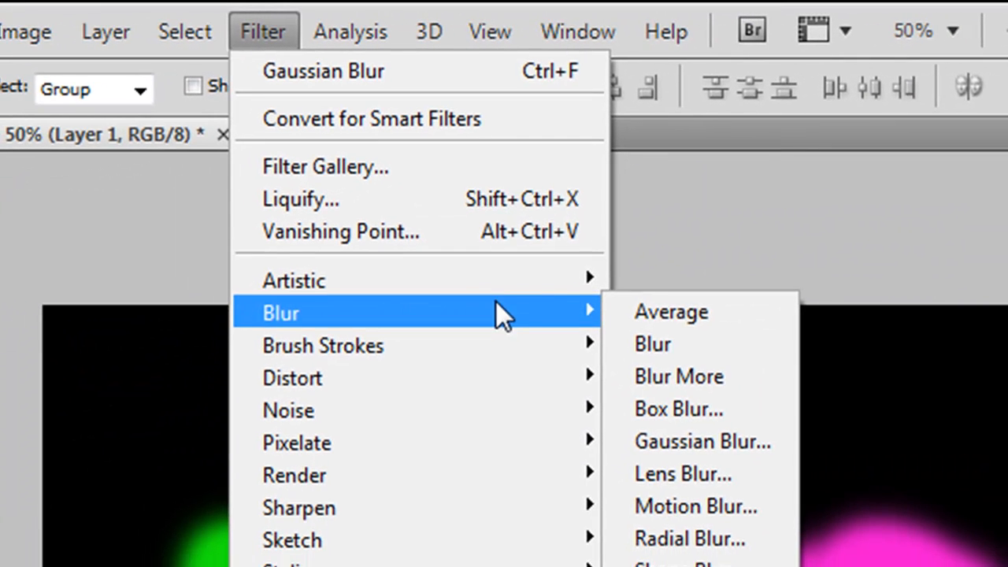
pyautogui.moveTo(701, 439)
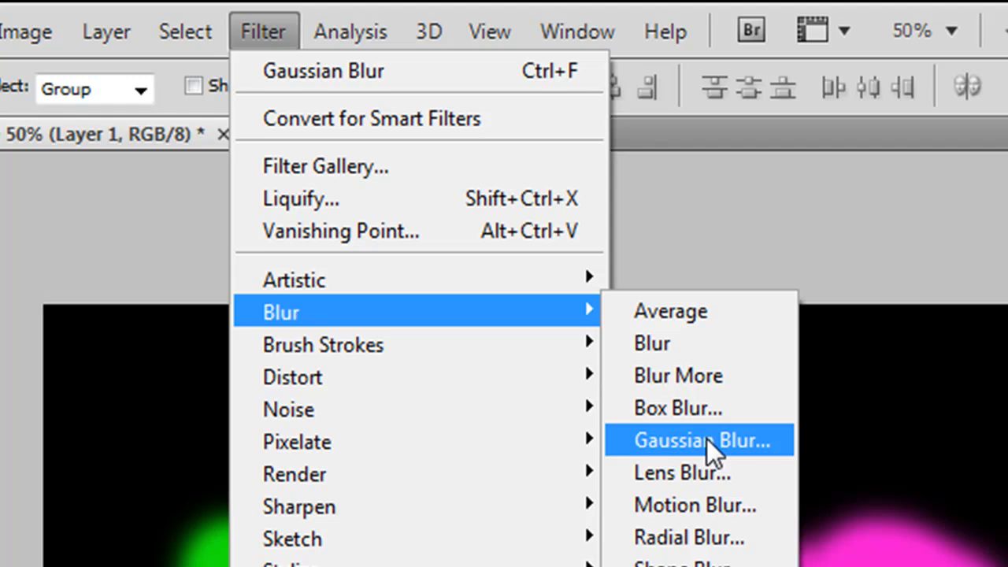
pyautogui.click(699, 439)
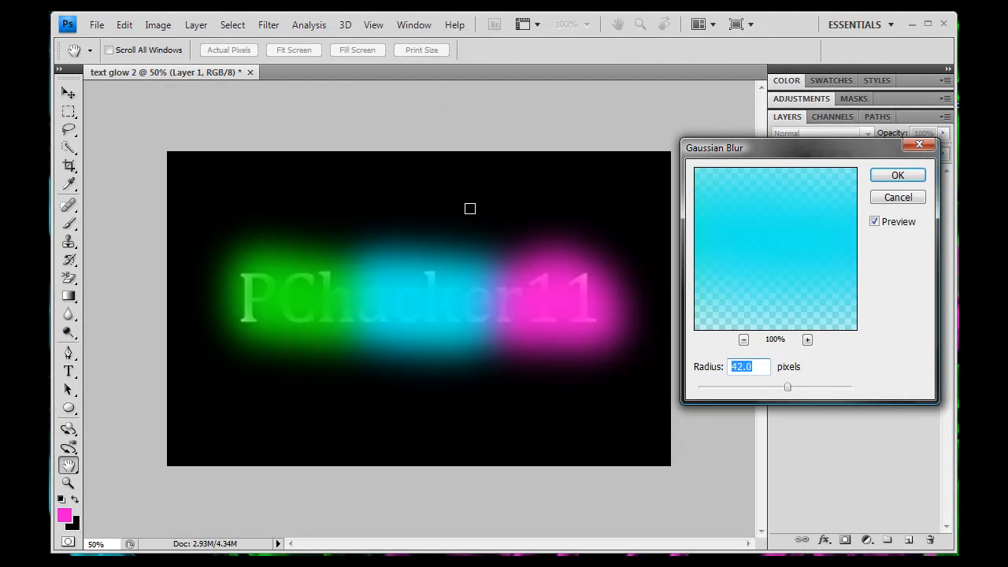
pyautogui.moveTo(706, 303)
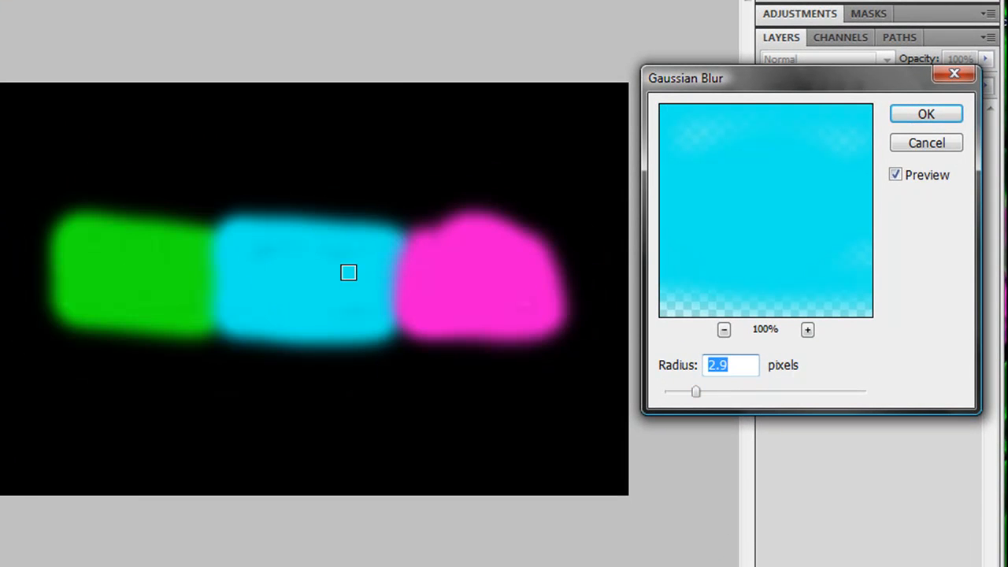
pyautogui.moveTo(334, 235)
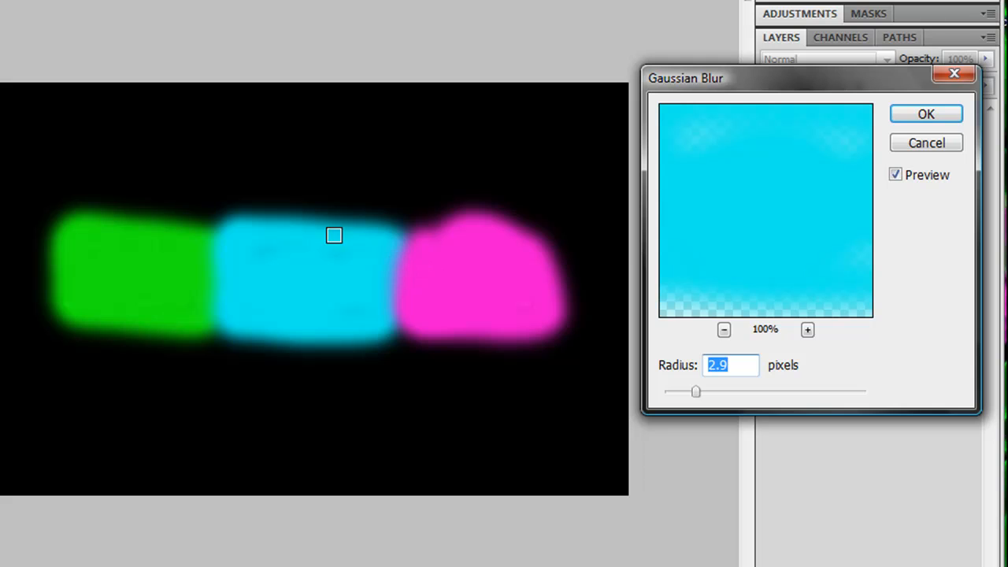
pyautogui.moveTo(696, 392); pyautogui.dragTo(823, 392)
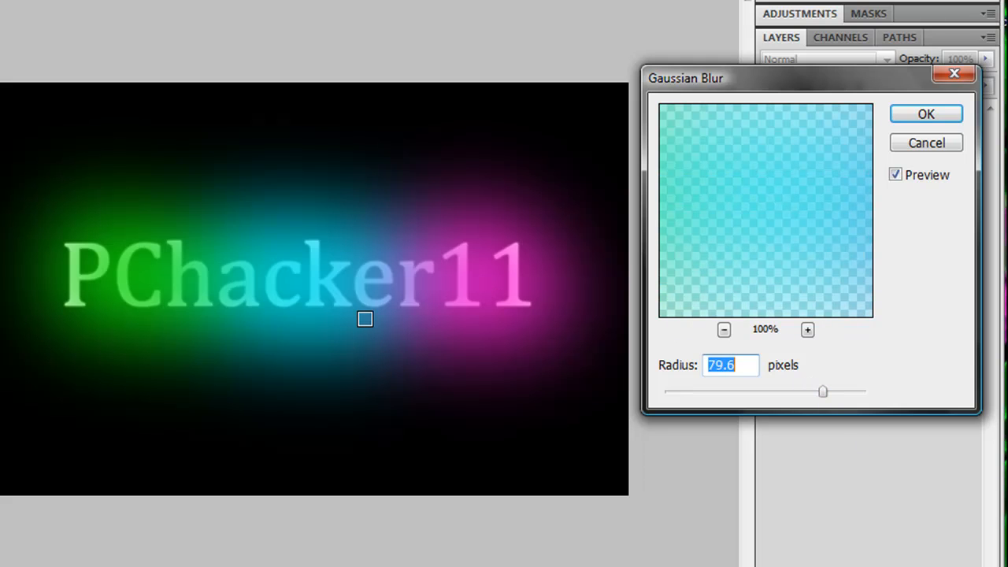
pyautogui.click(926, 113)
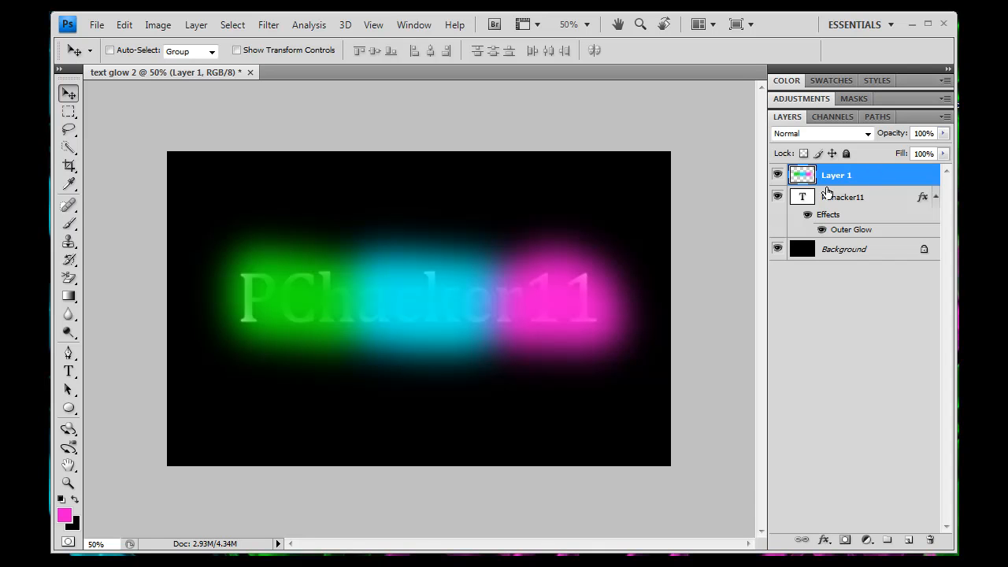
pyautogui.moveTo(823, 195)
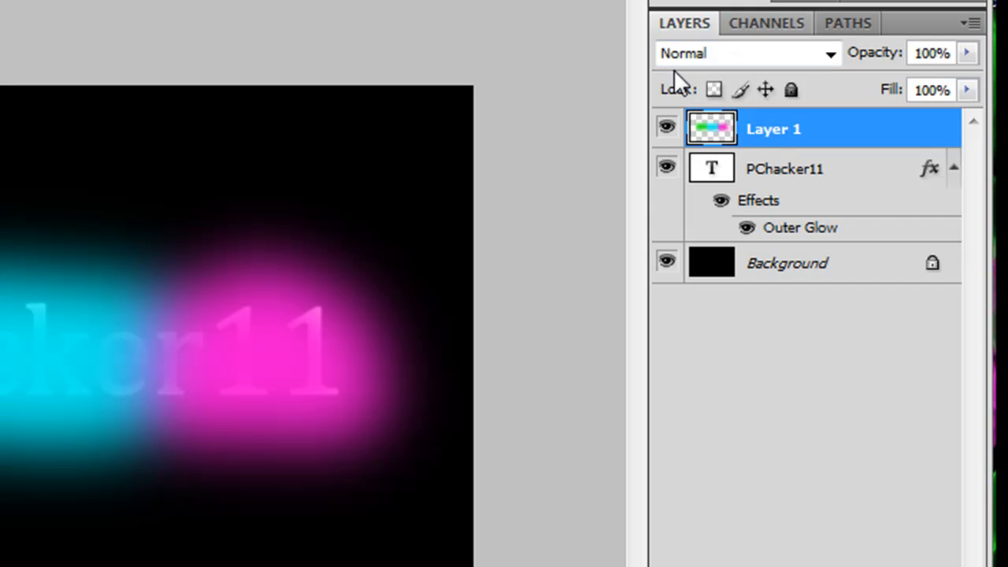
# Set Layer 1's blend mode to Color.
pyautogui.click(747, 53)
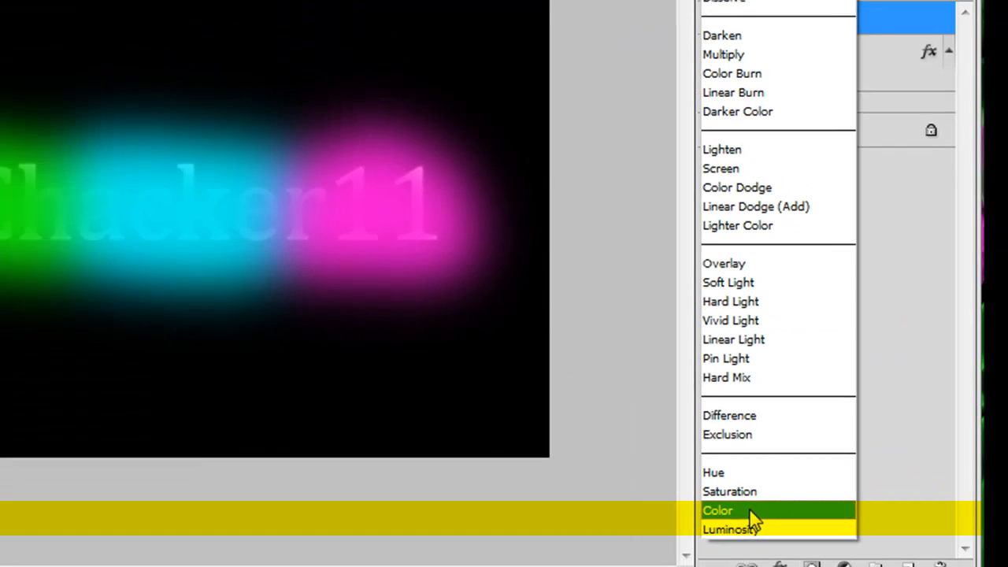
pyautogui.click(717, 510)
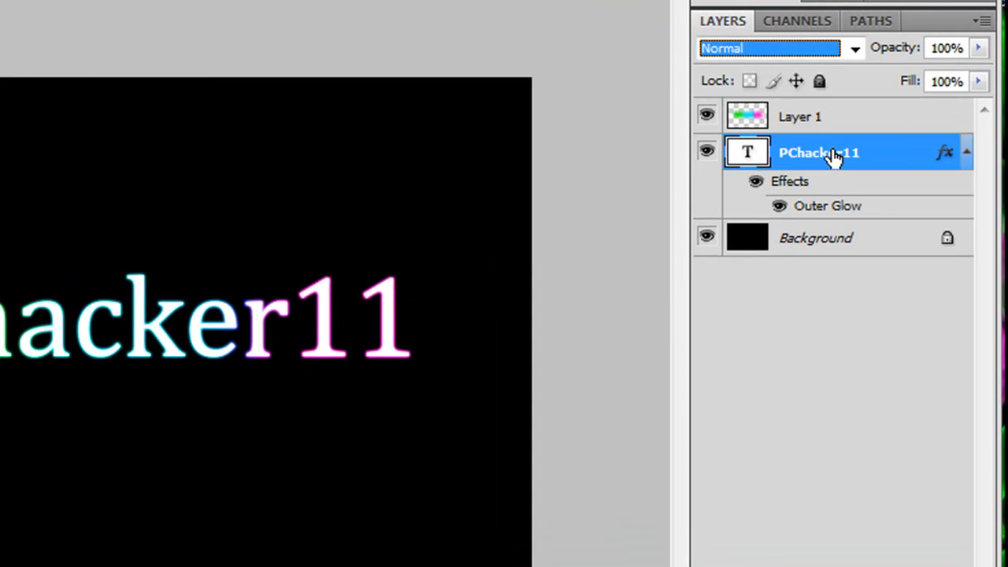
# Enlarge the PChacker11 outer glow to 18 px size with 10% spread.
pyautogui.rightClick(819, 152)
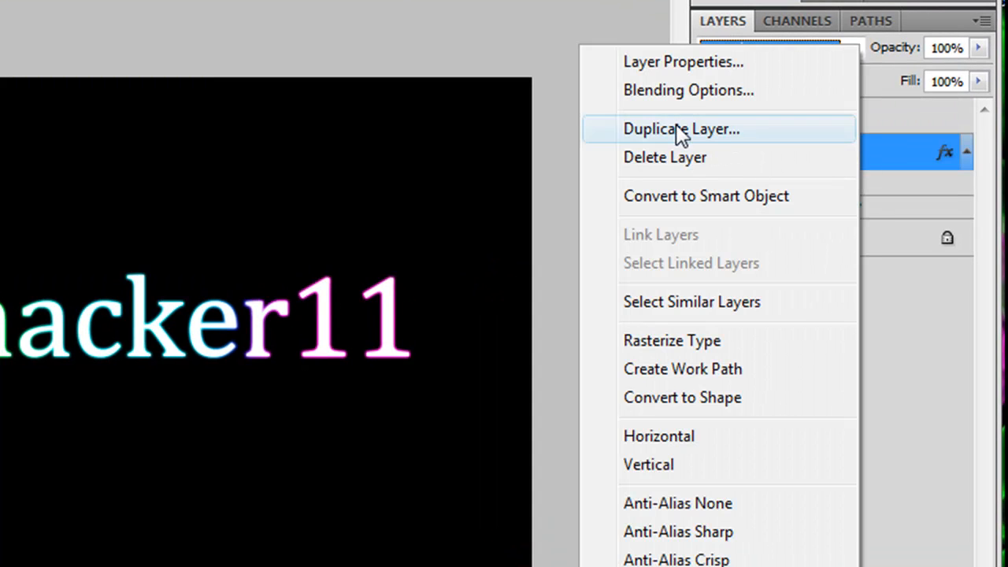
pyautogui.click(688, 90)
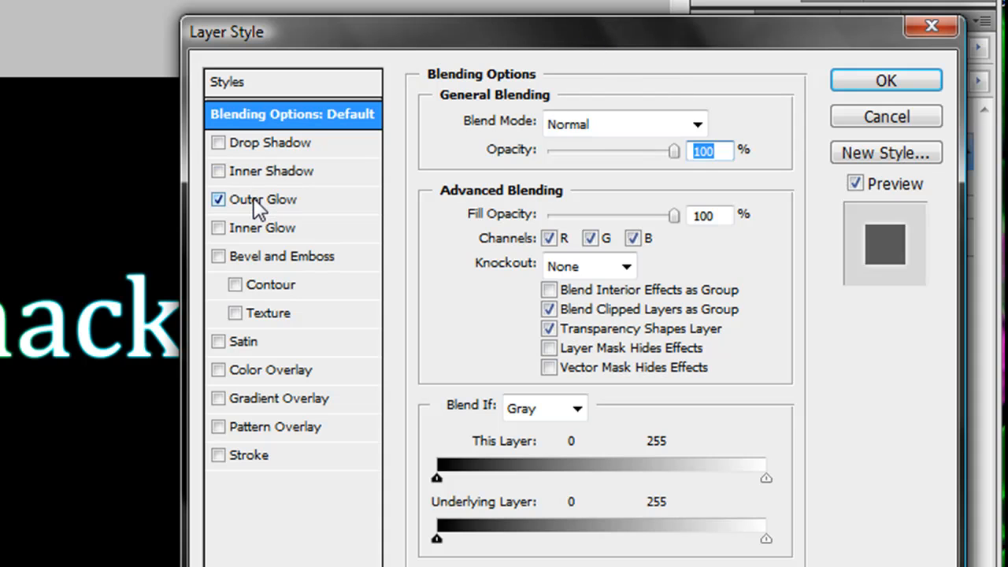
pyautogui.click(264, 200)
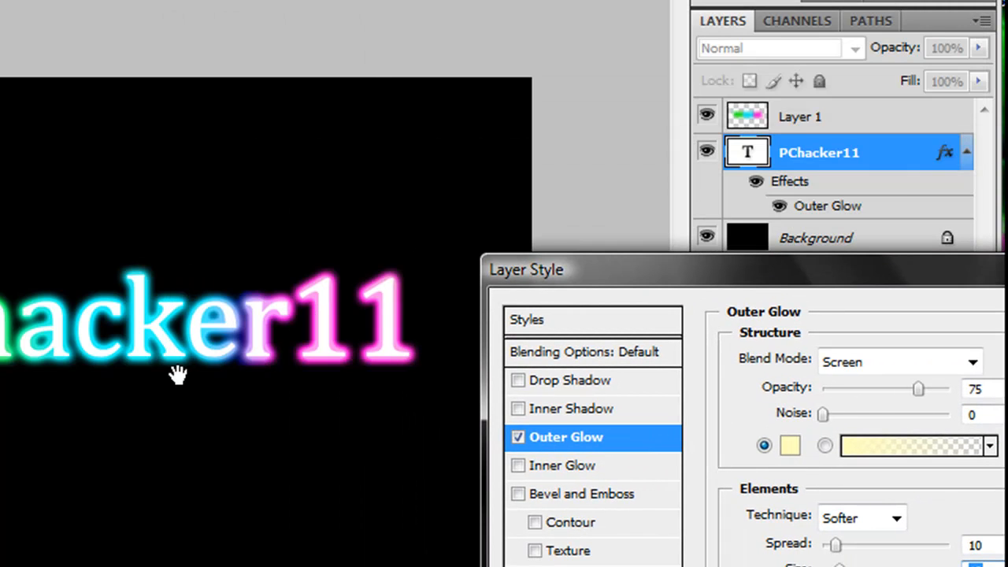
pyautogui.moveTo(667, 275)
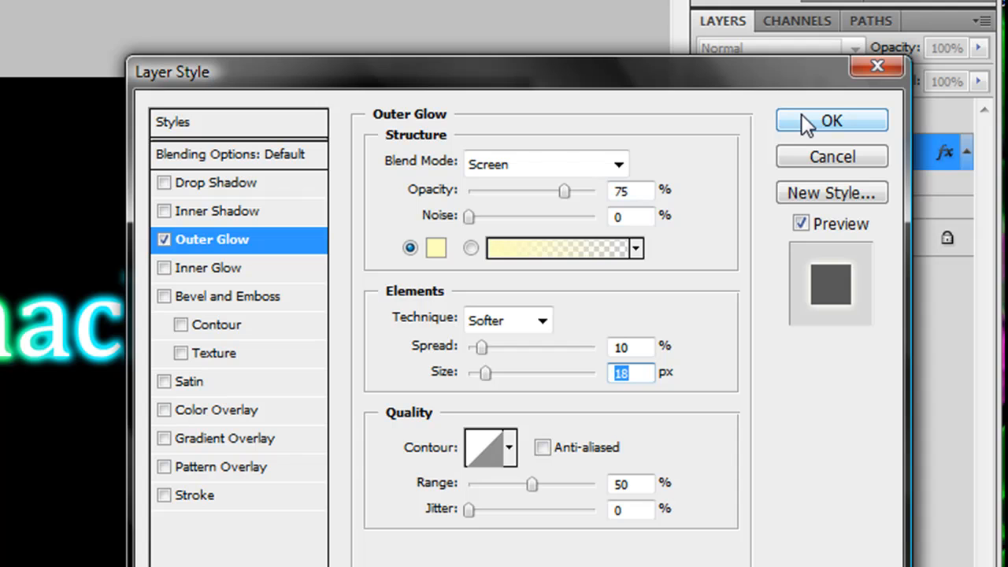
pyautogui.click(832, 120)
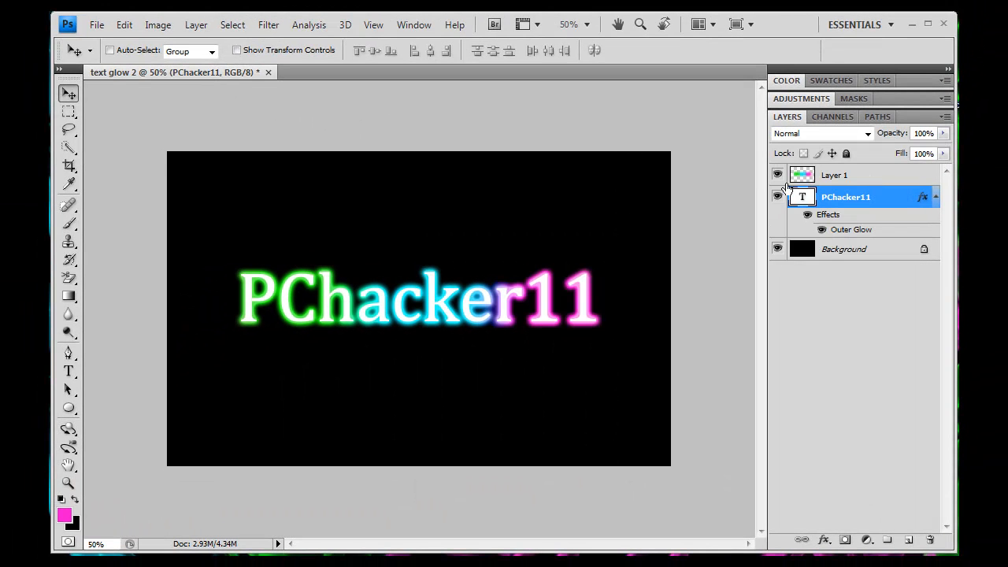
pyautogui.moveTo(236, 223)
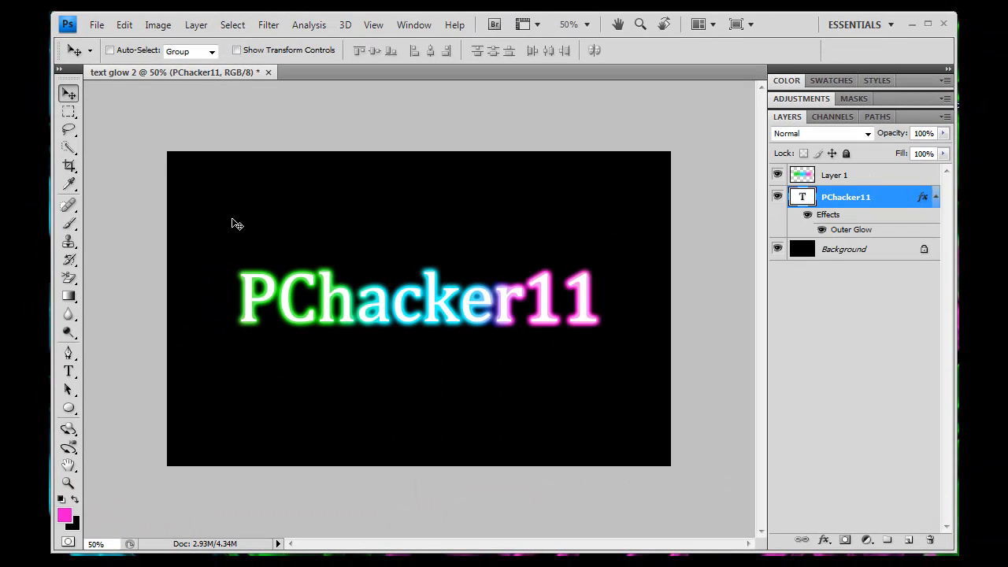
# Save the image to the desktop as JPEG 'text glow 2' at quality 11.
pyautogui.click(96, 24)
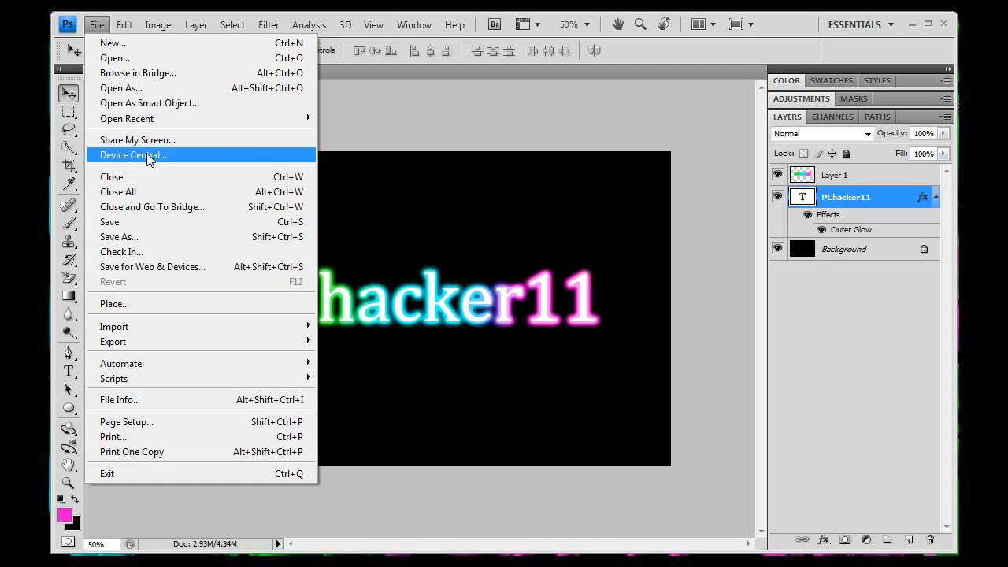
pyautogui.click(119, 237)
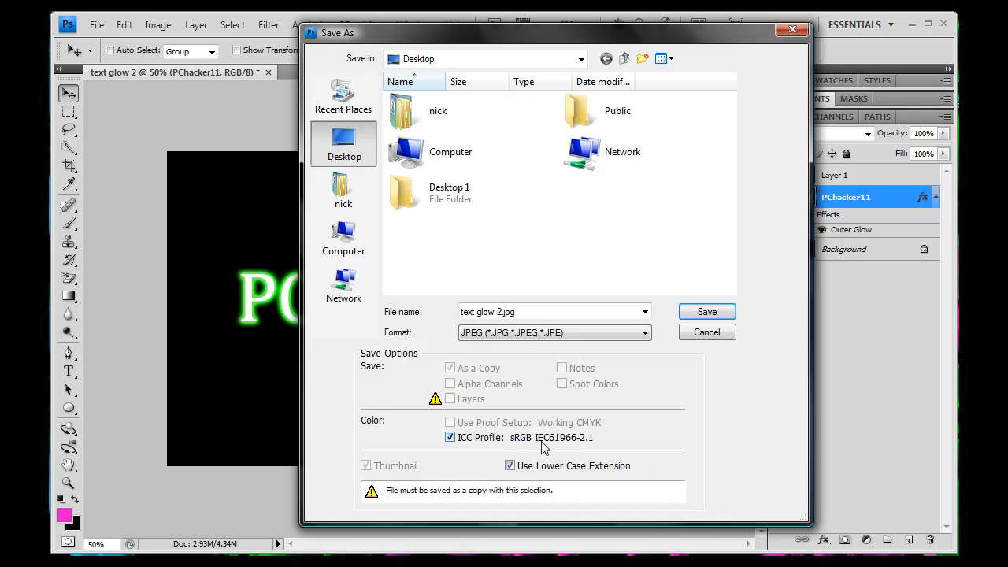
pyautogui.click(706, 311)
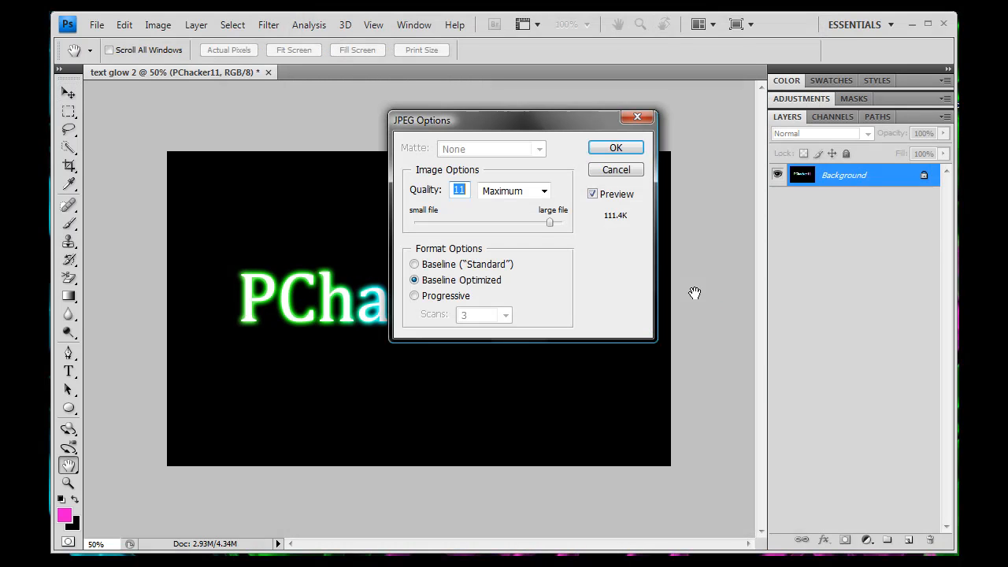
pyautogui.click(615, 147)
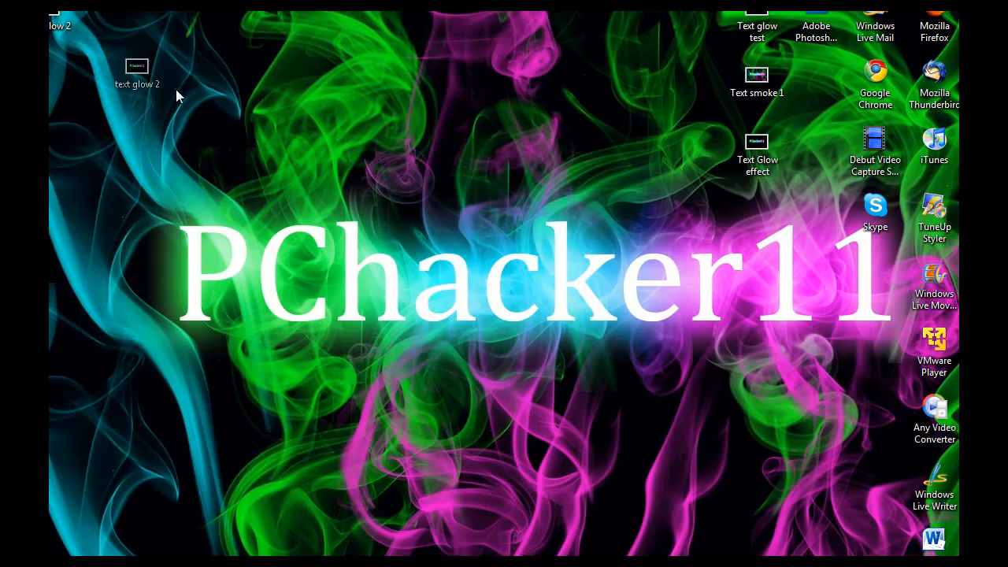
pyautogui.moveTo(225, 142)
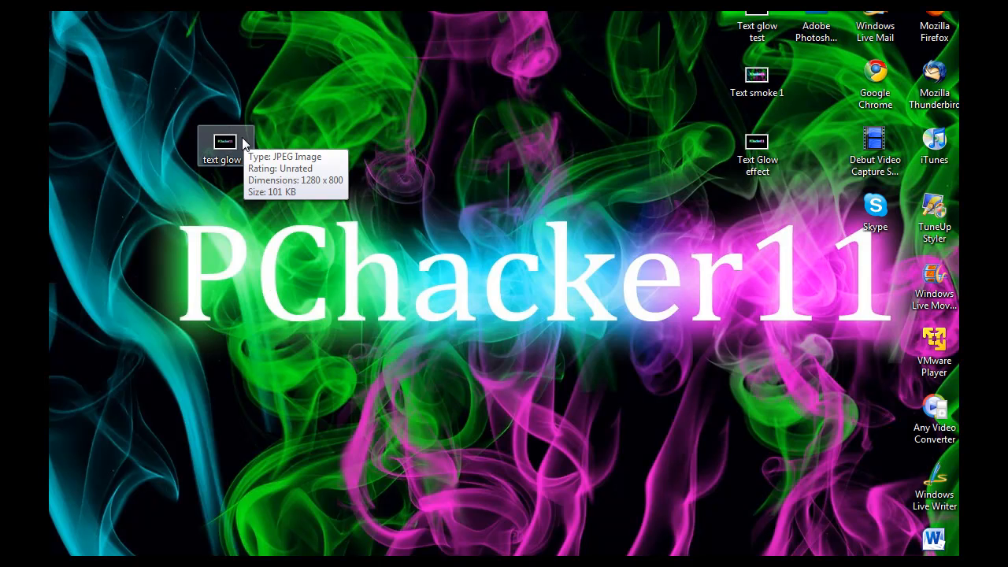
# Open the 'text glow 2' JPEG from the desktop in Windows Photo Gallery.
pyautogui.doubleClick(225, 142)
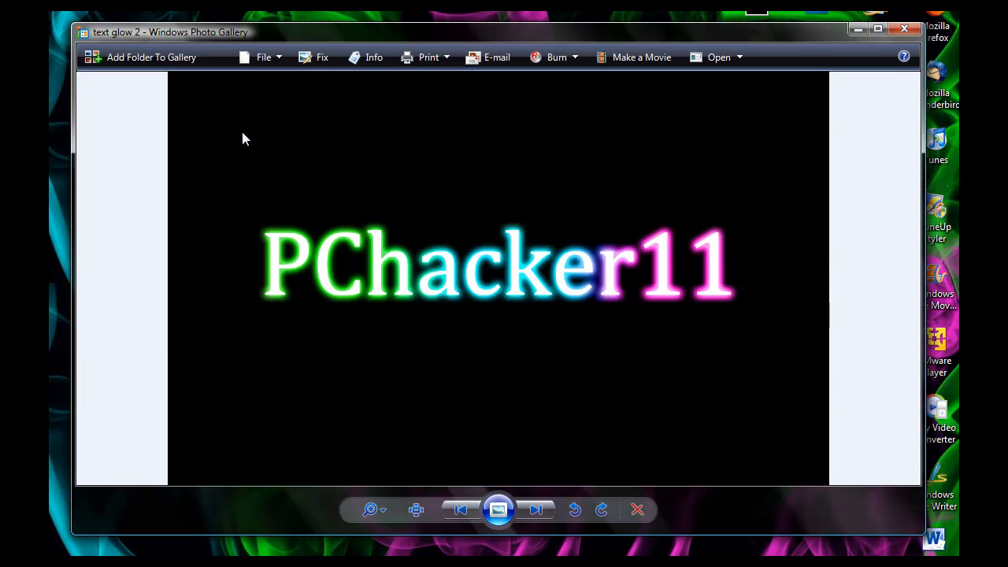
pyautogui.moveTo(506, 275)
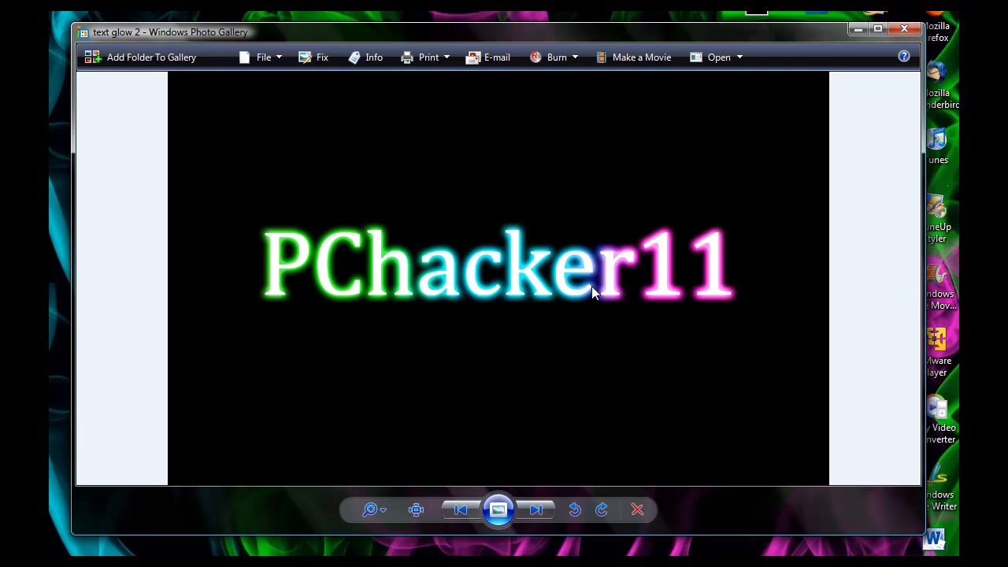
pyautogui.moveTo(518, 300)
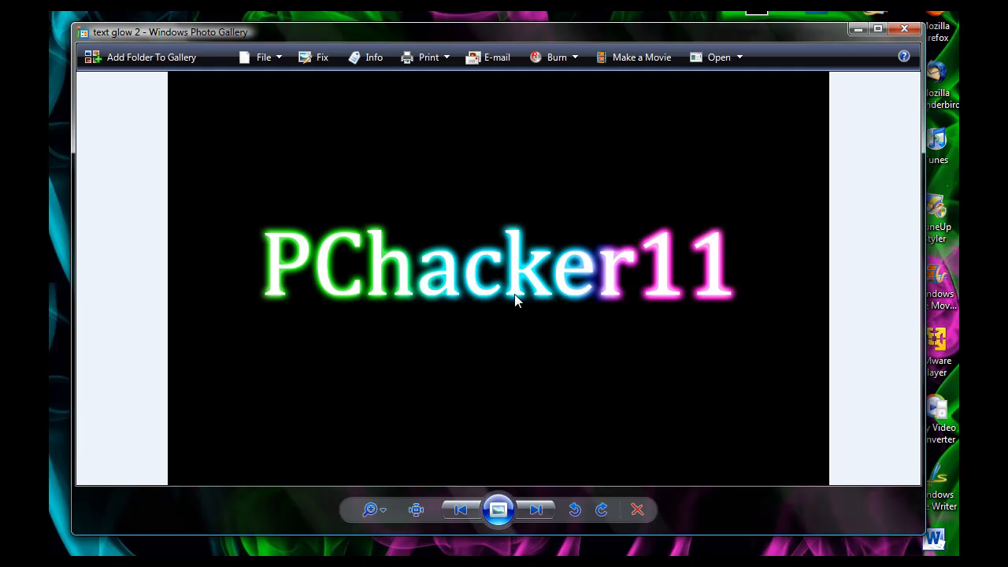
pyautogui.moveTo(497, 321)
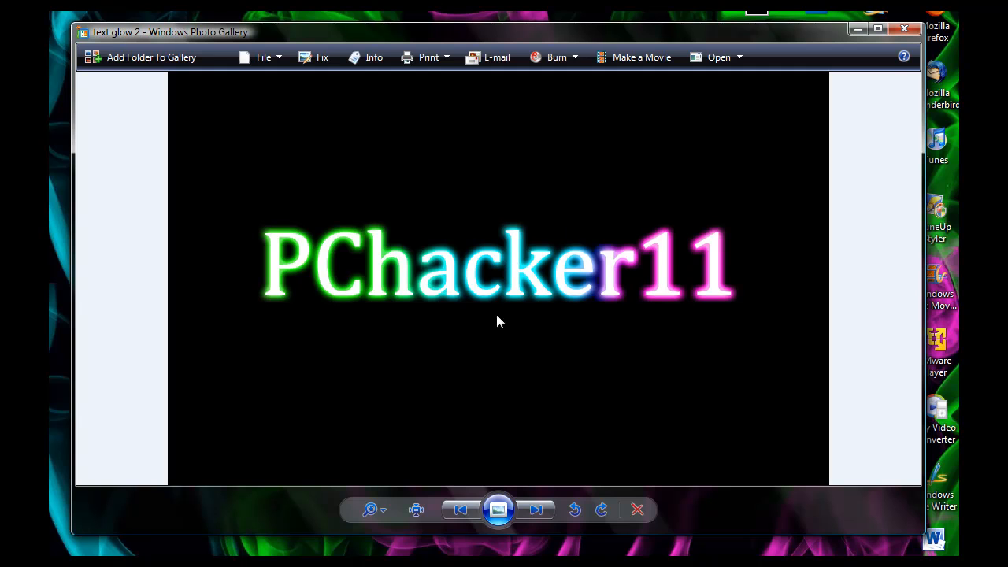
pyautogui.moveTo(551, 253)
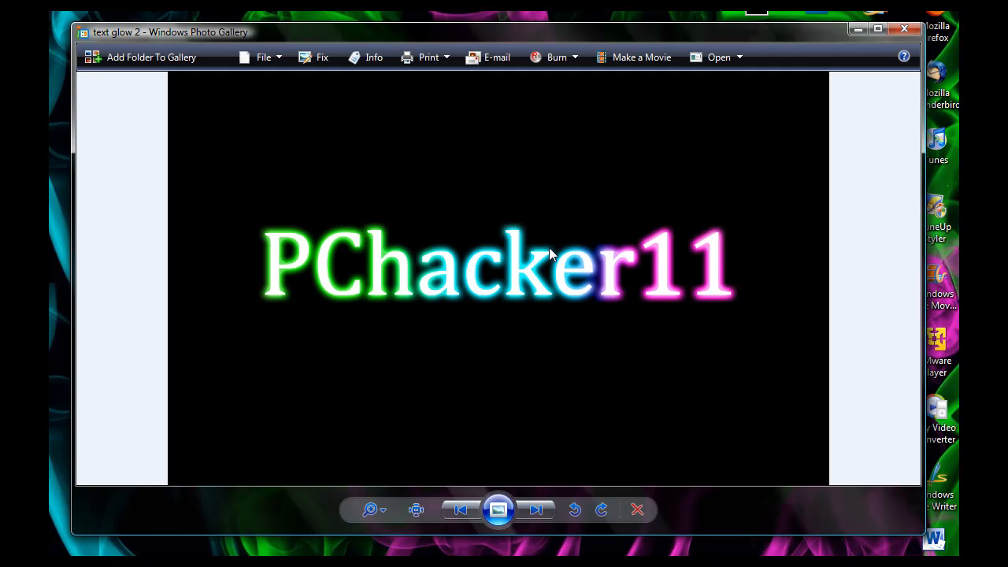
pyautogui.moveTo(567, 228)
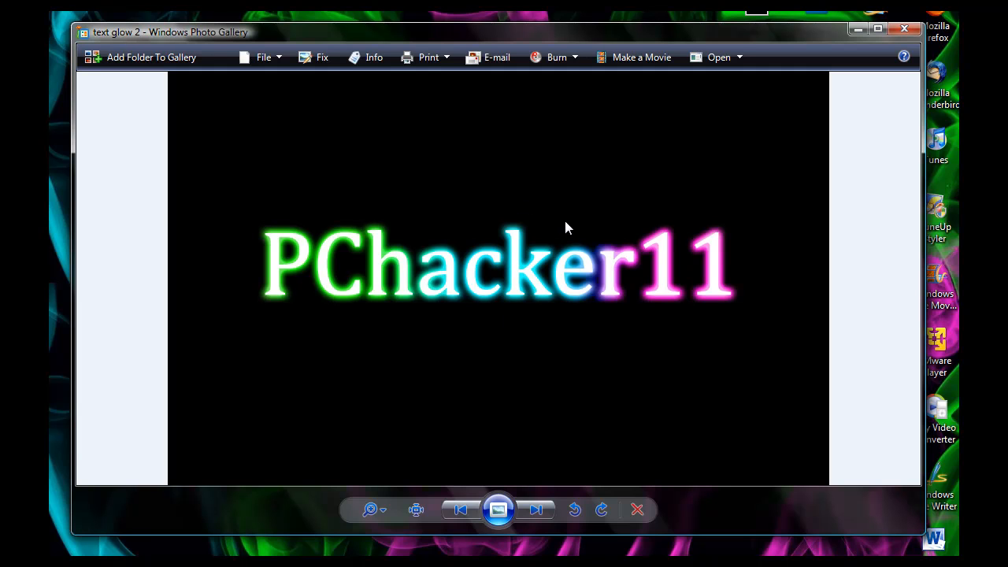
pyautogui.moveTo(877, 58)
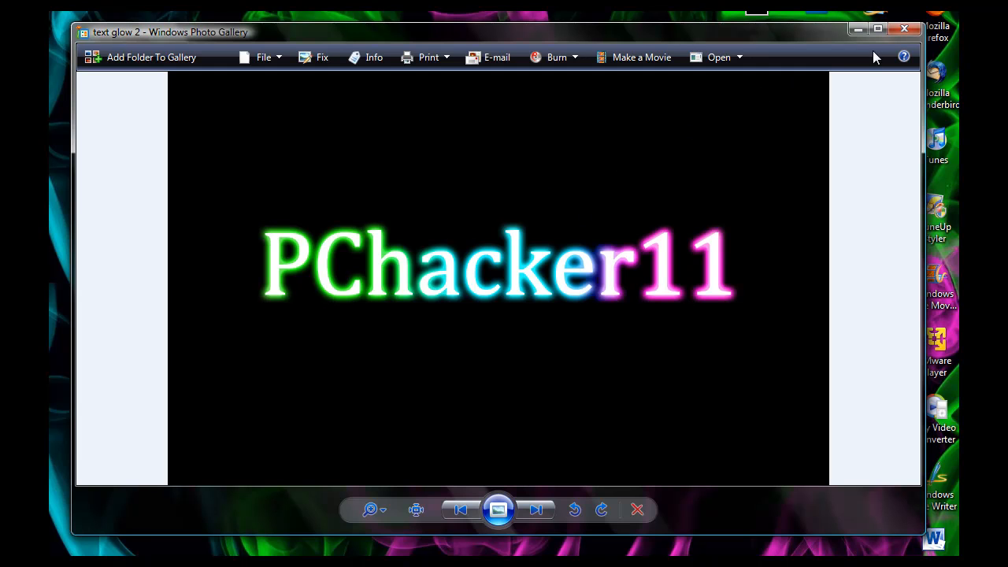
pyautogui.moveTo(417, 162)
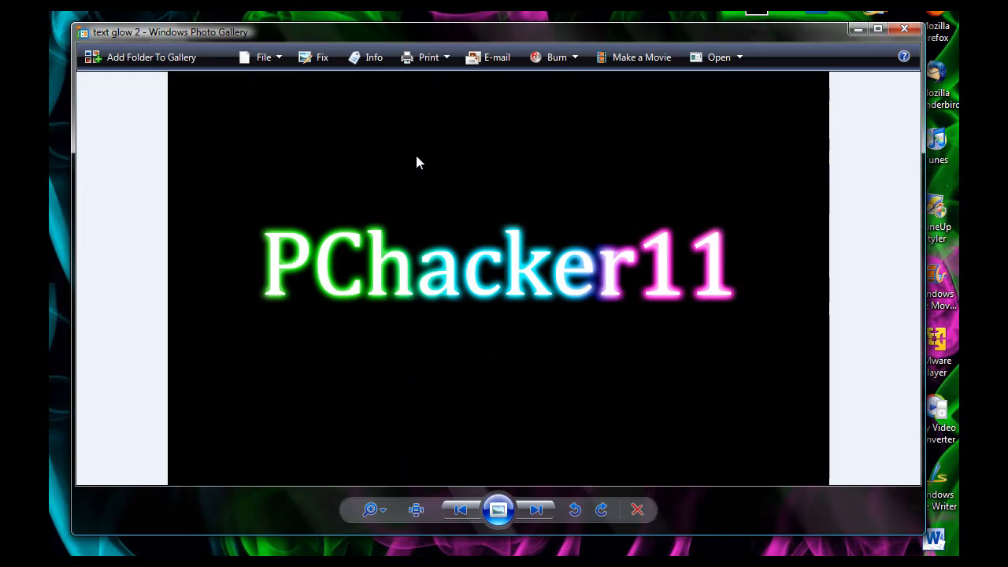